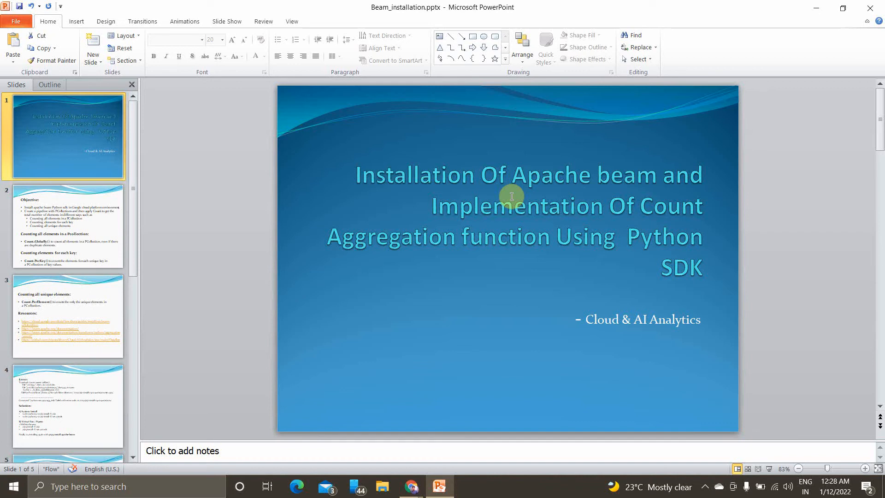
mouse_move(543, 248)
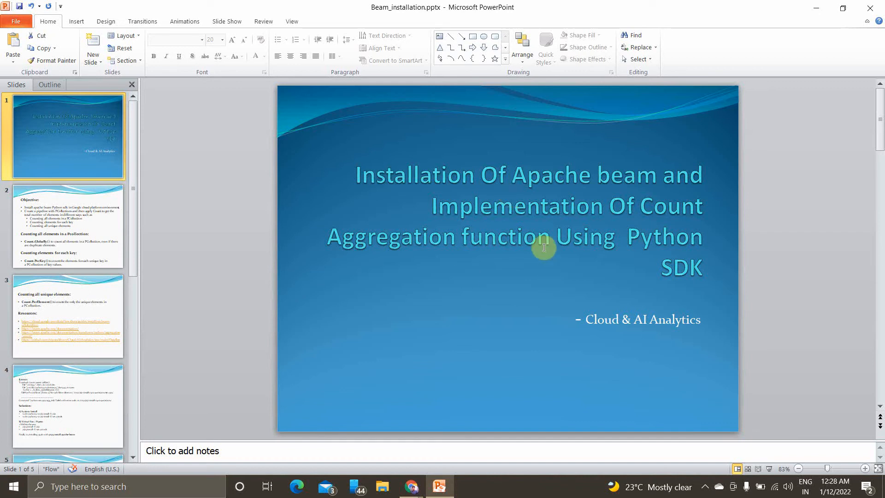
mouse_move(592, 231)
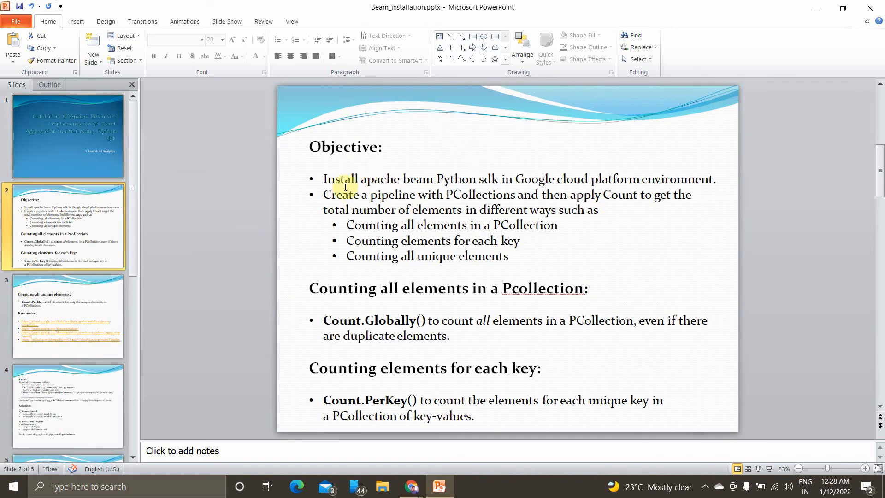
mouse_move(534, 179)
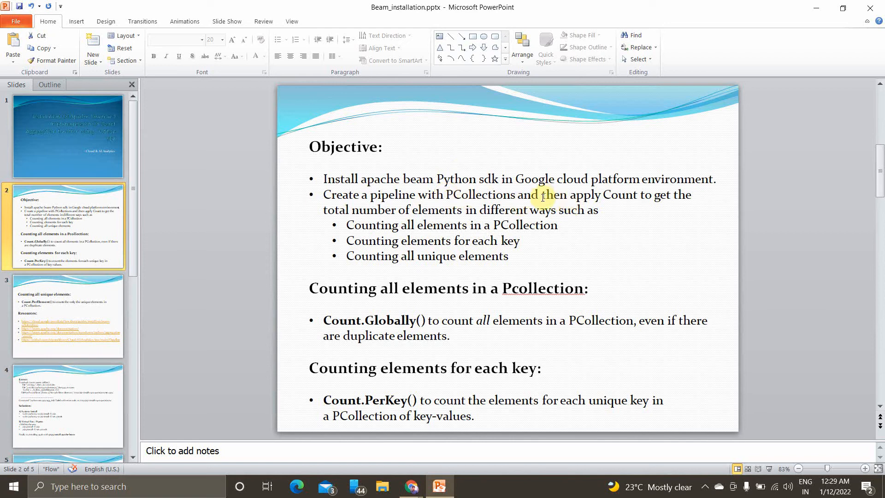
mouse_move(517, 210)
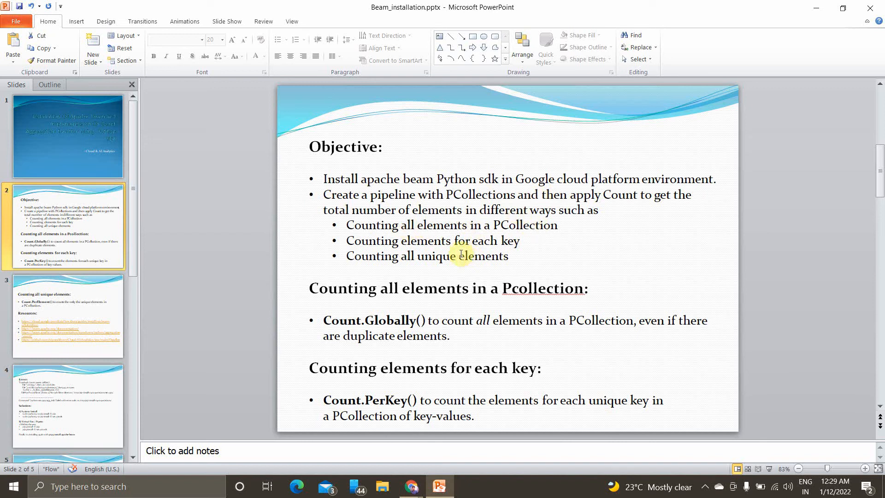
mouse_move(396, 215)
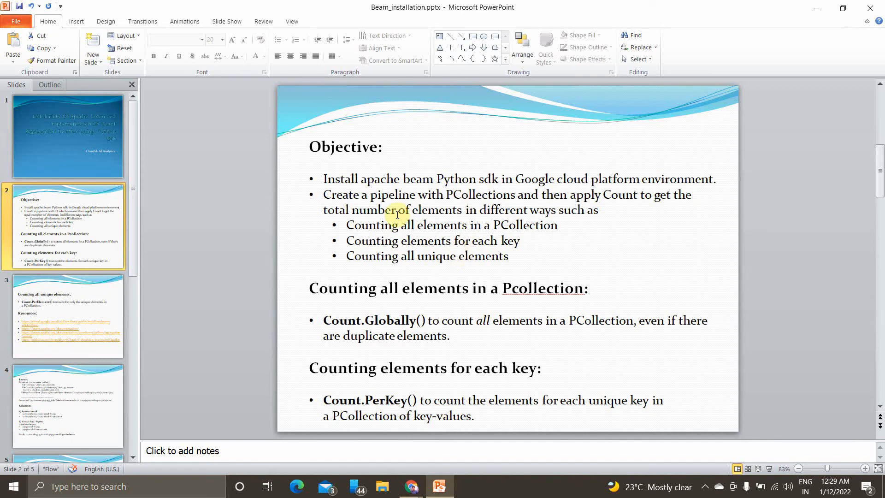
Scroll the Objective slide to read the Count.Globally and Count.PerKey sections
scroll(down, 3)
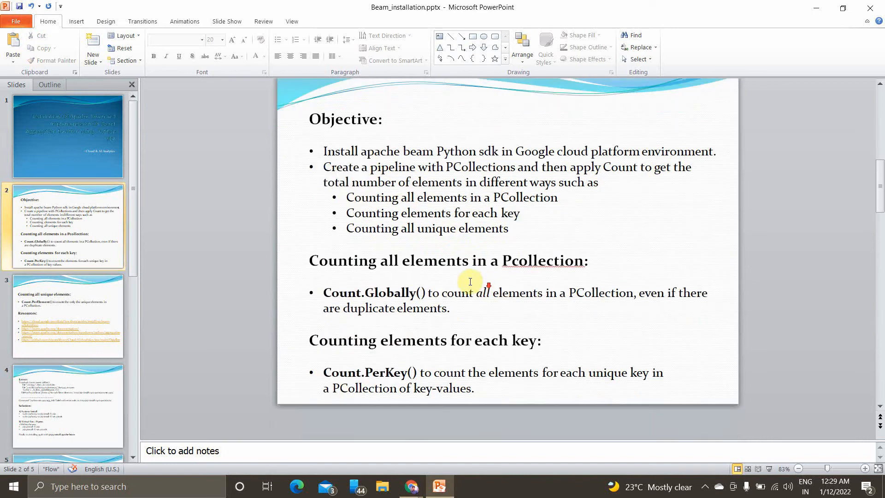
mouse_move(454, 297)
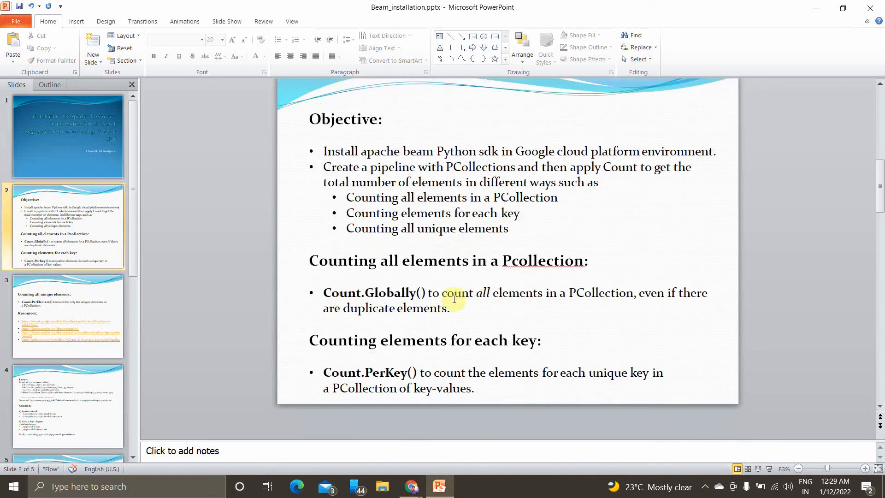
mouse_move(388, 296)
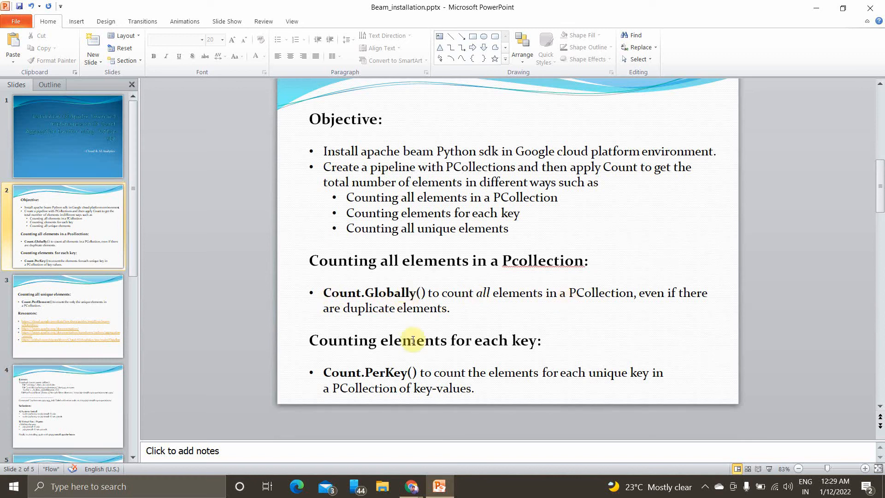
mouse_move(572, 376)
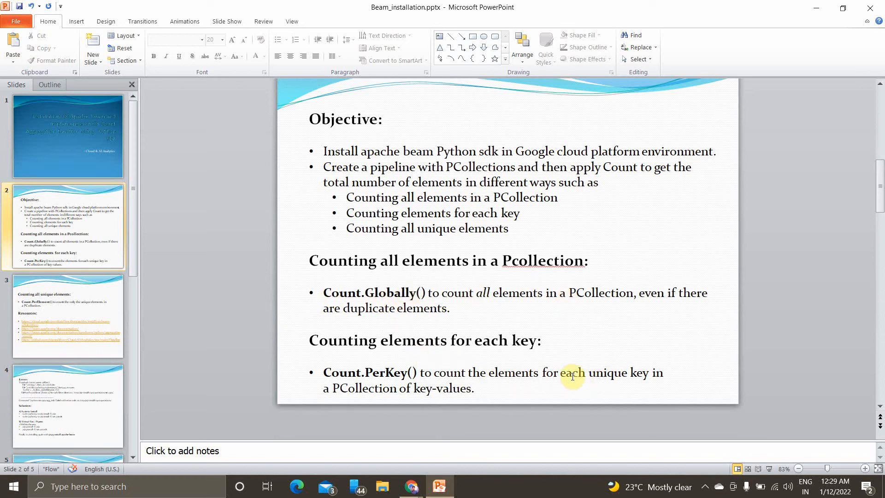
mouse_move(429, 390)
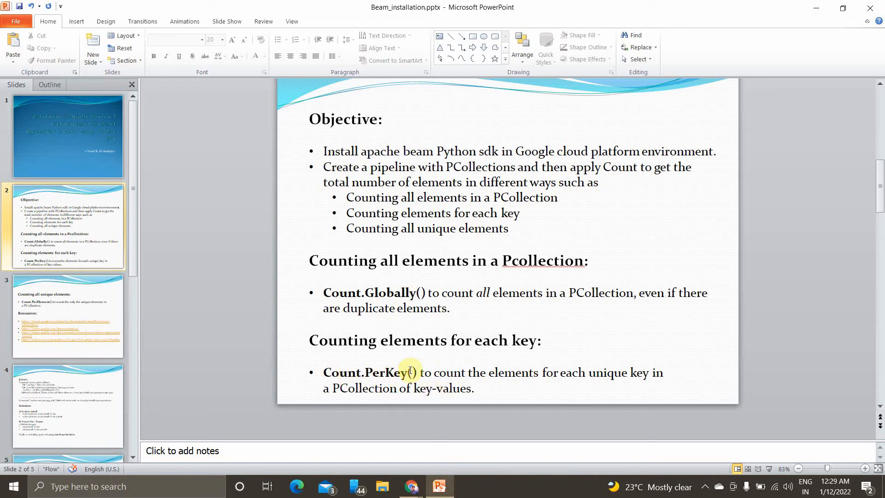
Show slide 3 on Count.PerElement with its Resources links
click(67, 314)
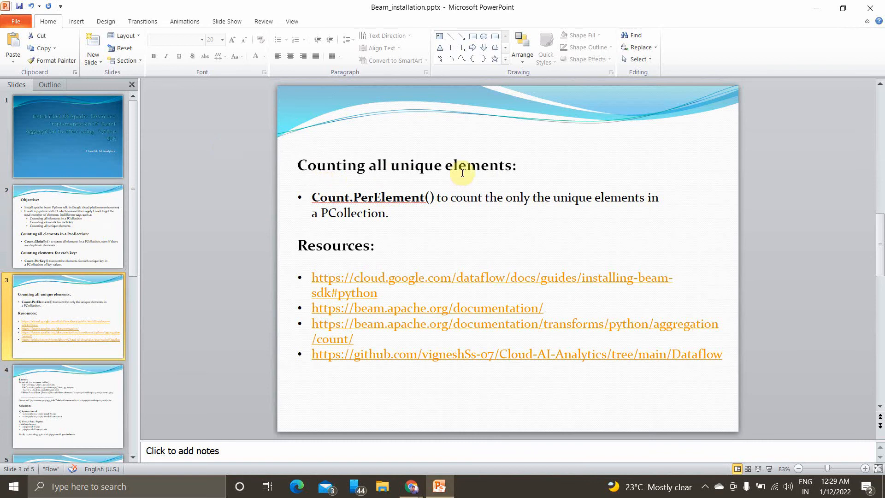
mouse_move(446, 173)
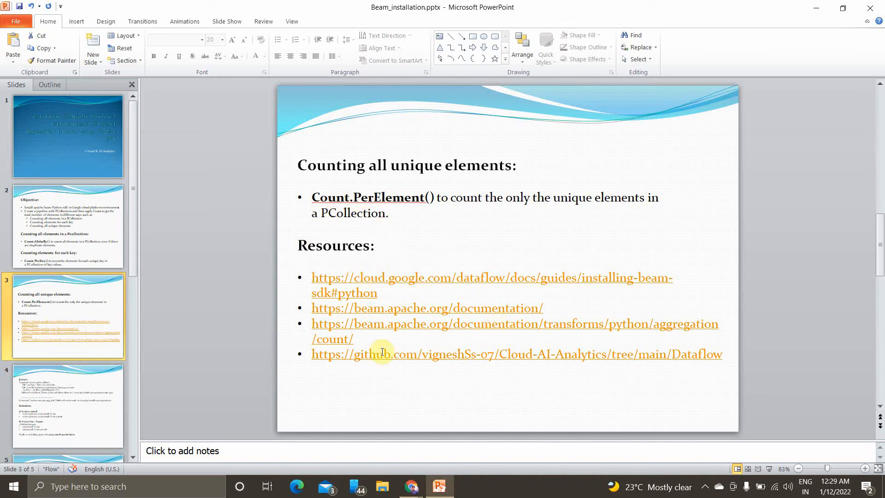
mouse_move(444, 380)
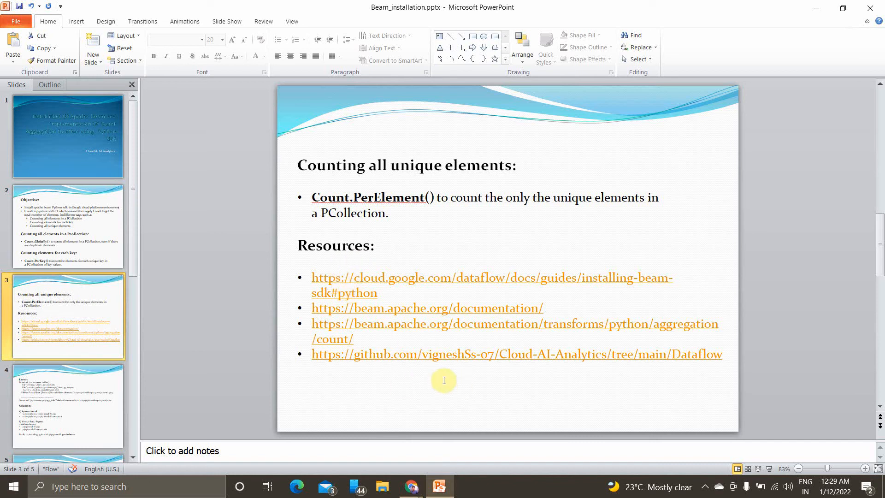
mouse_move(384, 380)
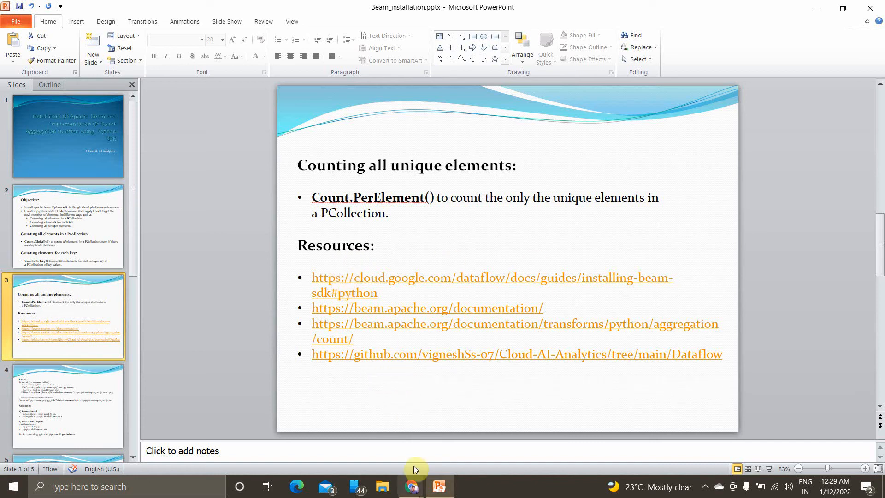
Activate Cloud Shell in the datalab project and open its code editor
click(412, 485)
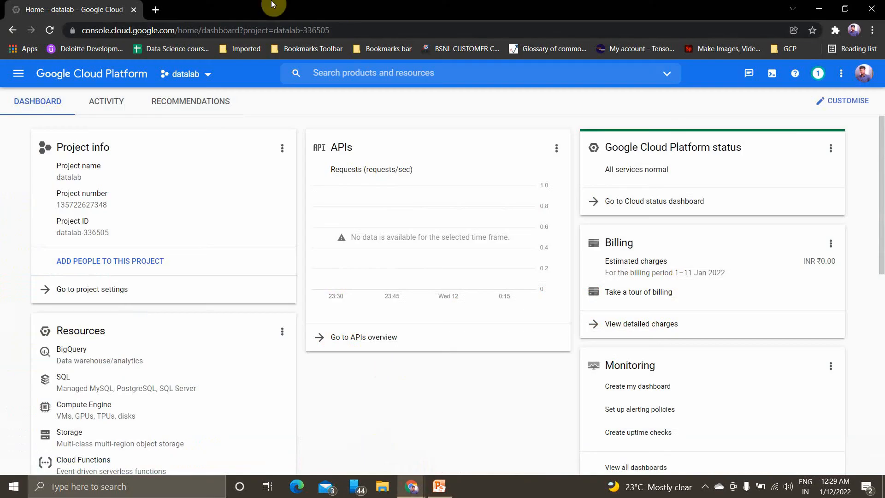
mouse_move(119, 90)
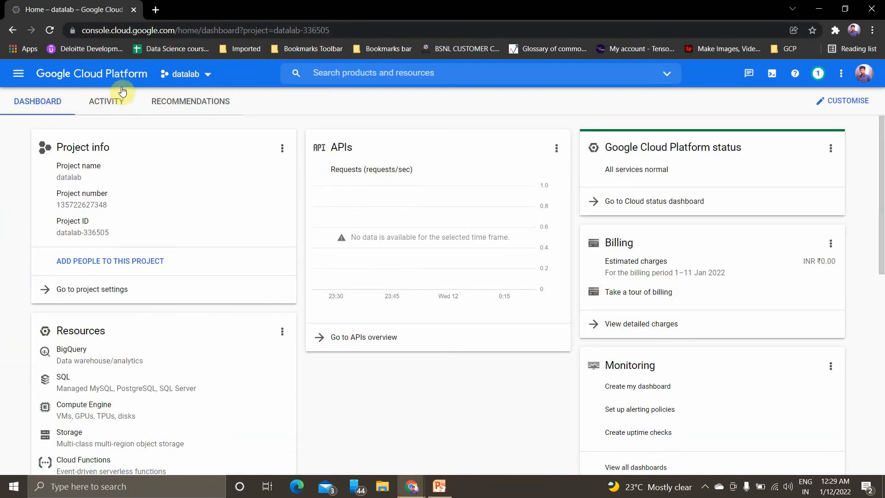
mouse_move(142, 104)
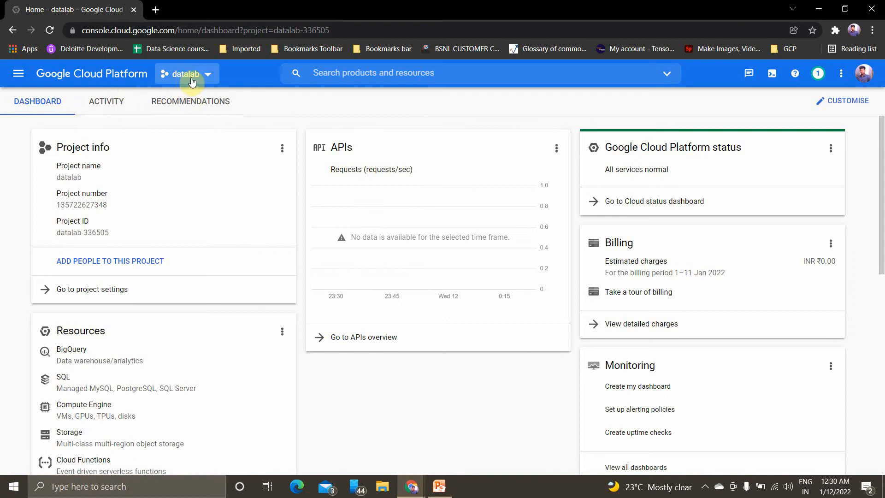
click(772, 73)
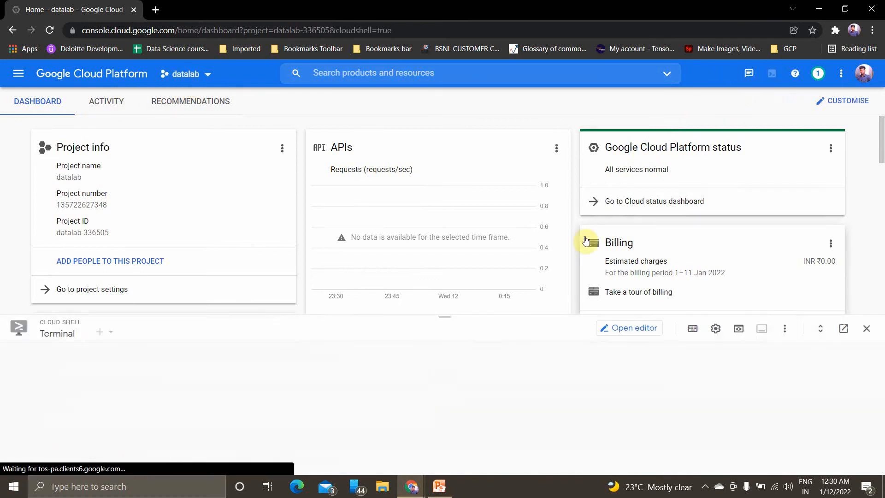
click(628, 327)
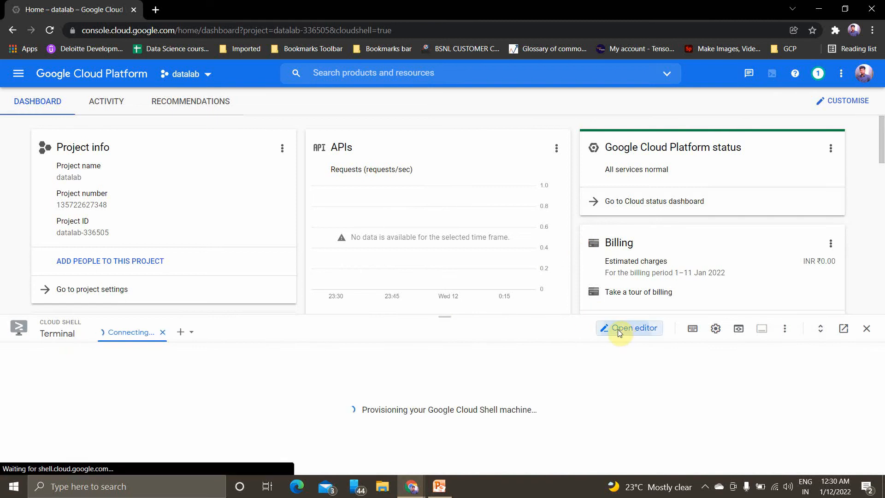
click(628, 328)
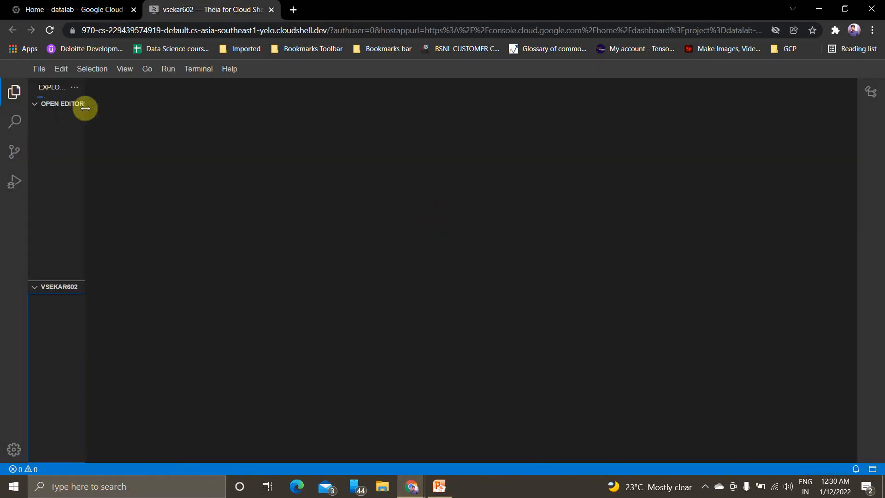
Show the home folder files, open a new terminal, and select 'gcloud config set project'
click(61, 104)
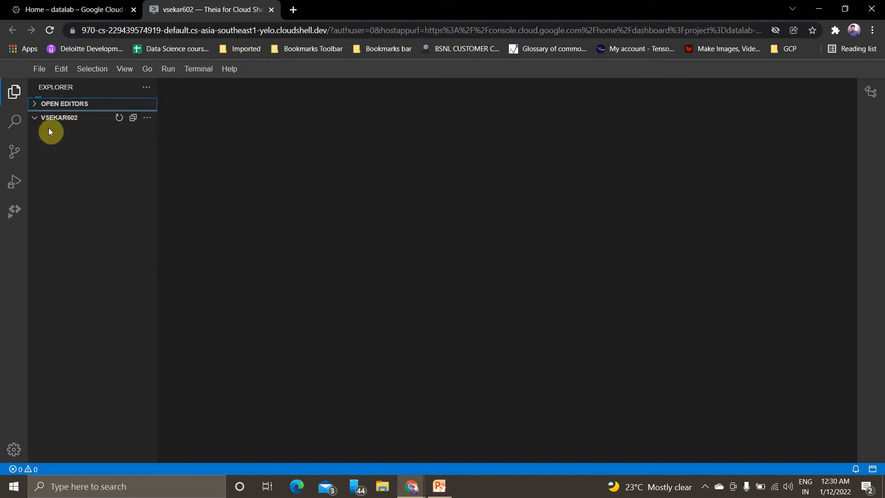
click(58, 118)
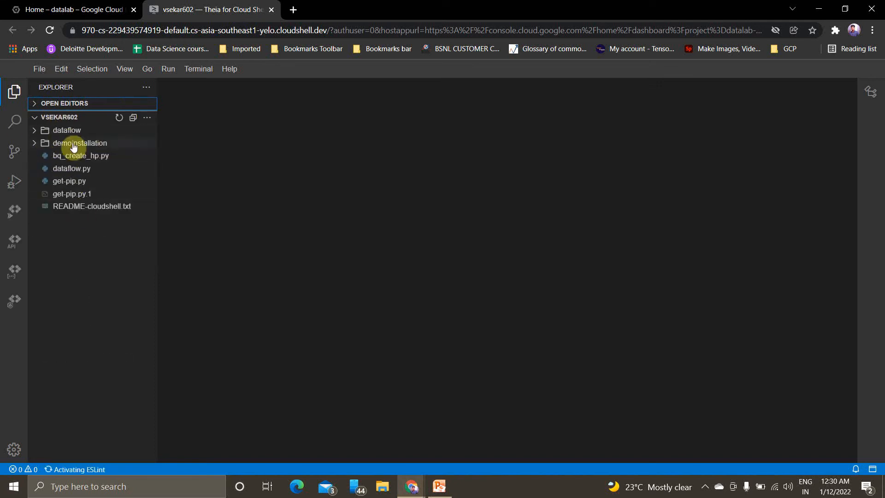
click(198, 68)
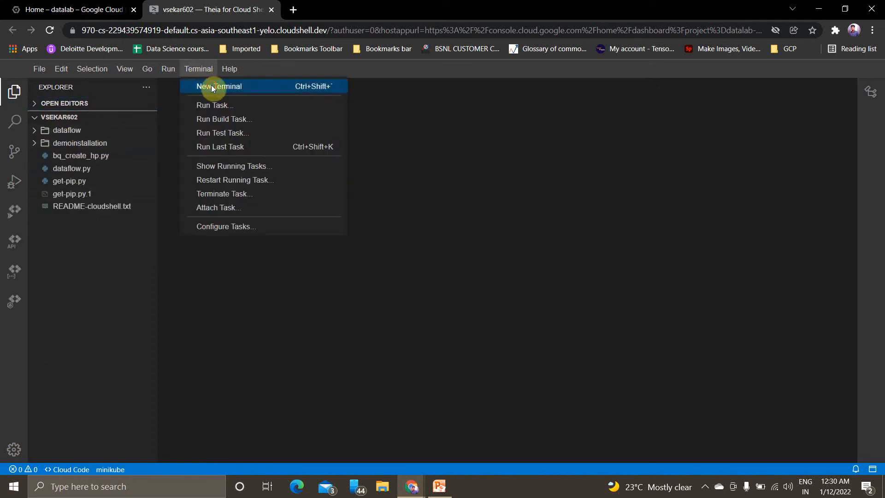
click(218, 86)
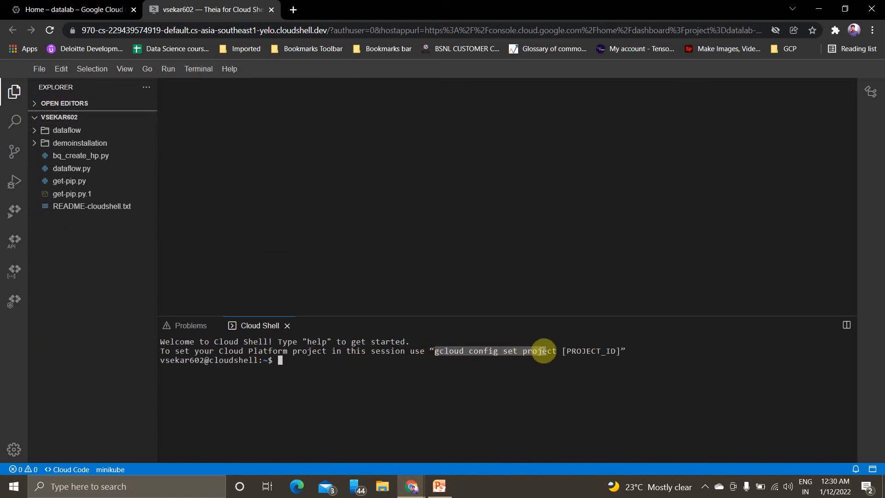
text(https://github.com/vigneshSs-07/Cloud-AI-Analytics/tree/main/Dataflow)
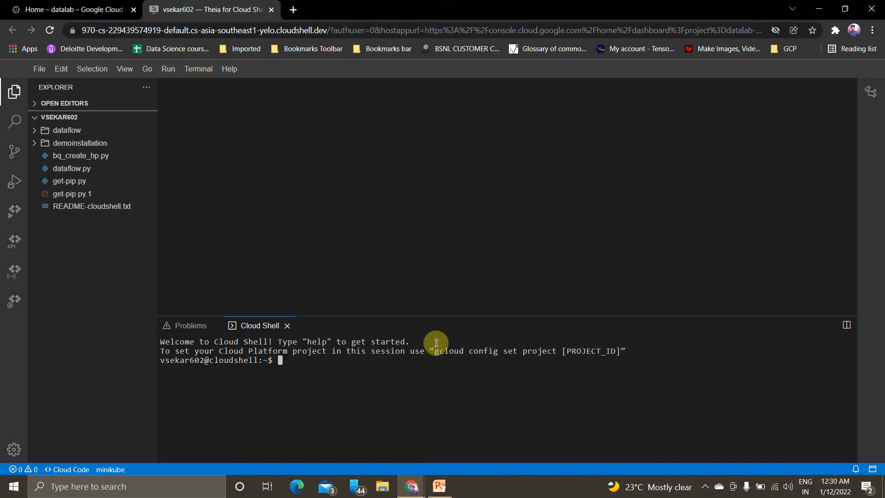
drag(434, 350, 556, 350)
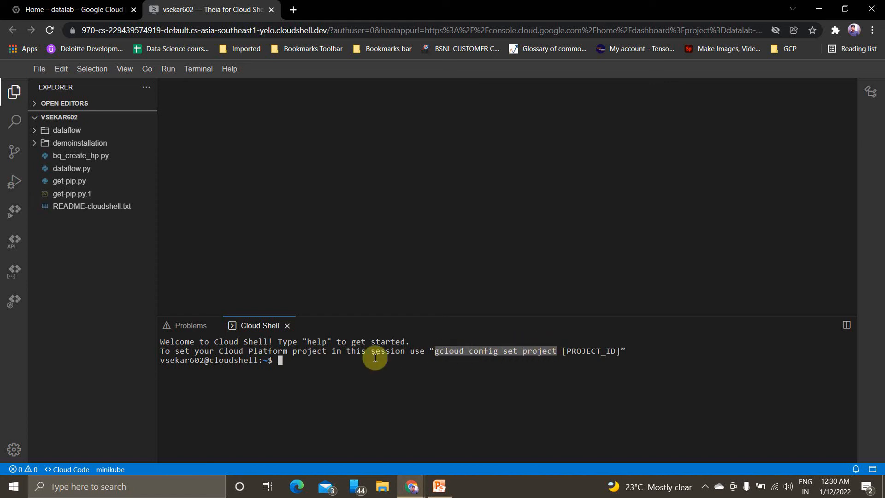
Copy the project ID and run 'gcloud config set project datalab-336505' in the terminal
click(70, 10)
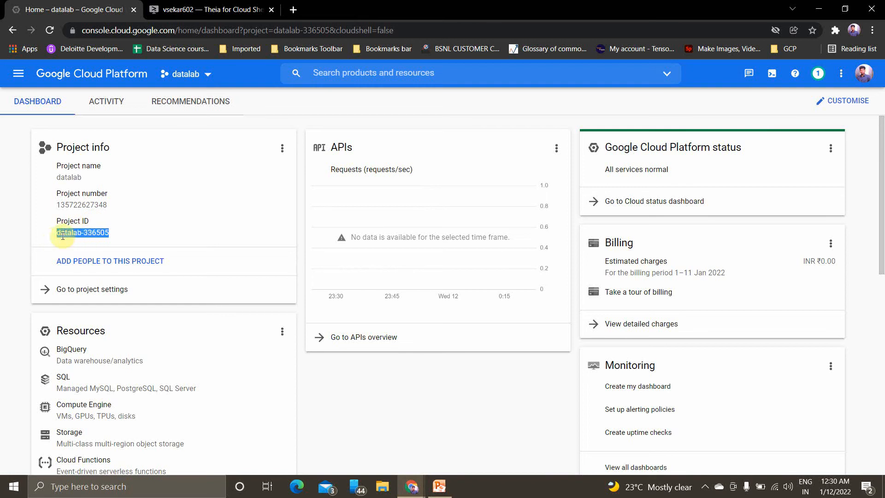
click(209, 10)
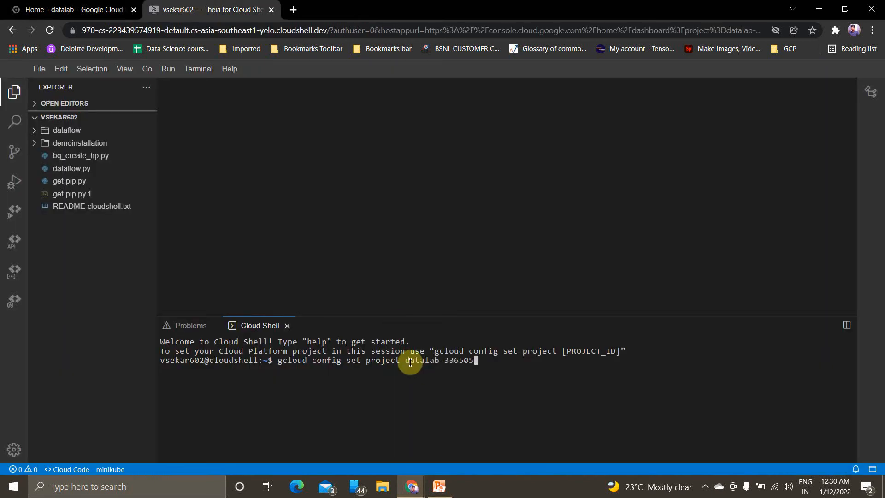
key(Enter)
text(python --version)
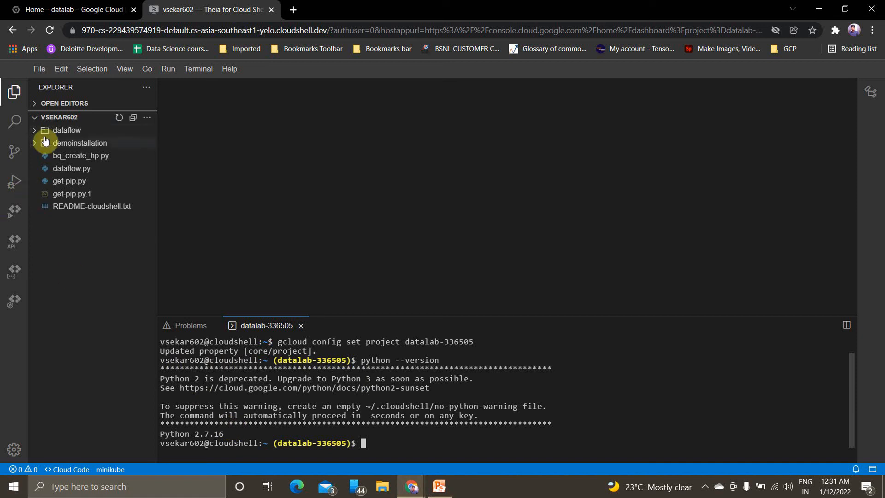
Expand demoinstallation, cd into it, and activate the env virtual environment
click(80, 143)
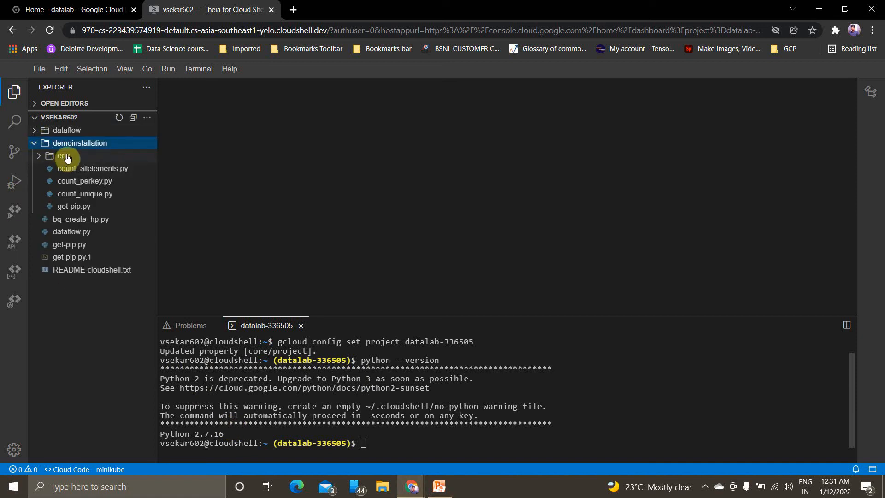
text(cd)
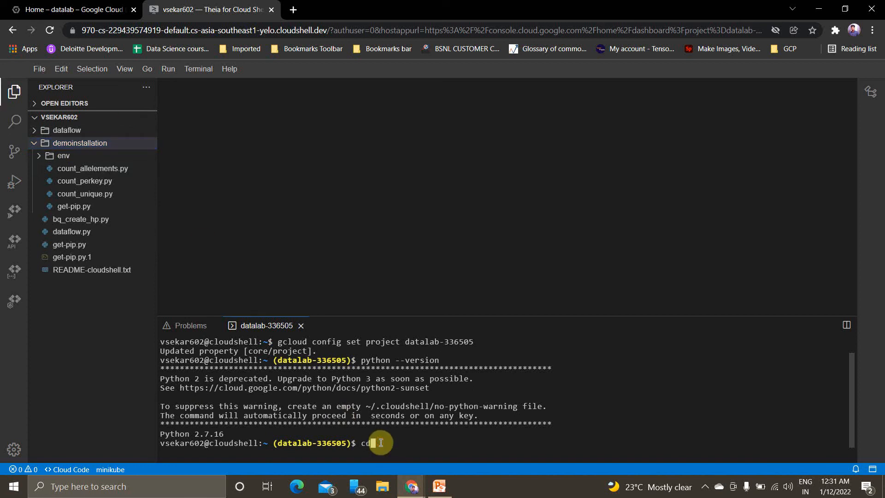
text(demoinstallation/)
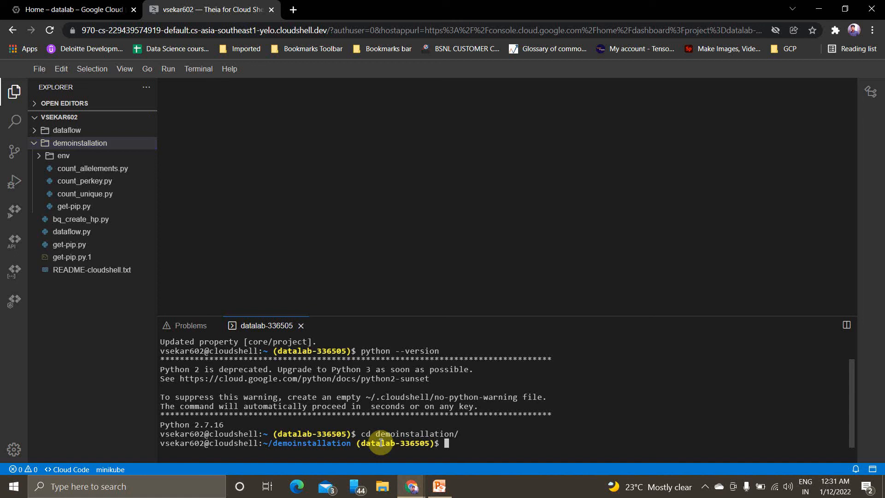
text(source en)
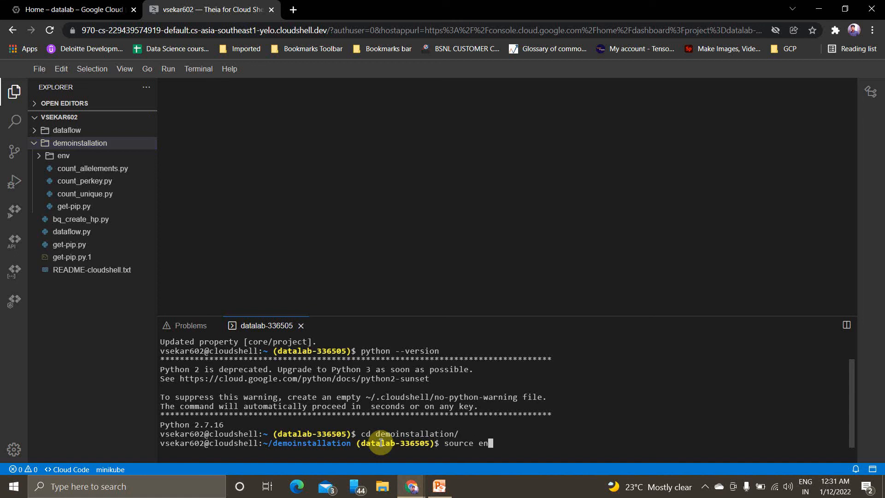
text(v/bin/activate)
text(python --version)
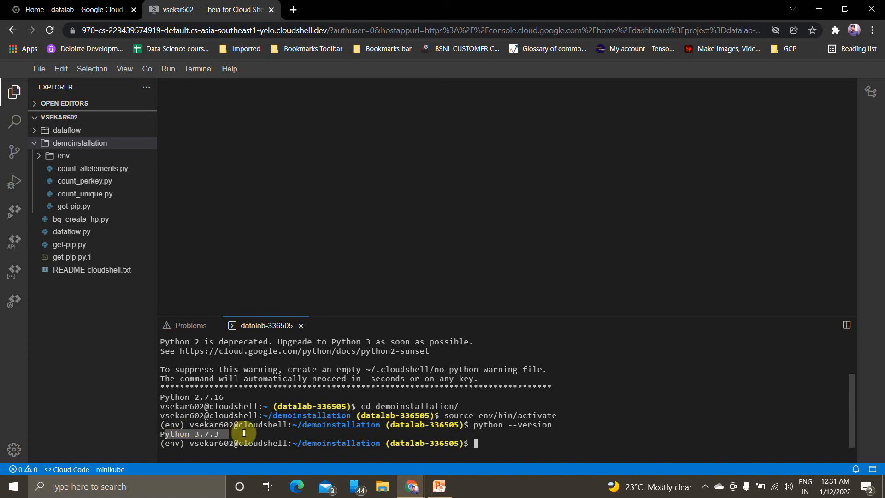
mouse_move(486, 443)
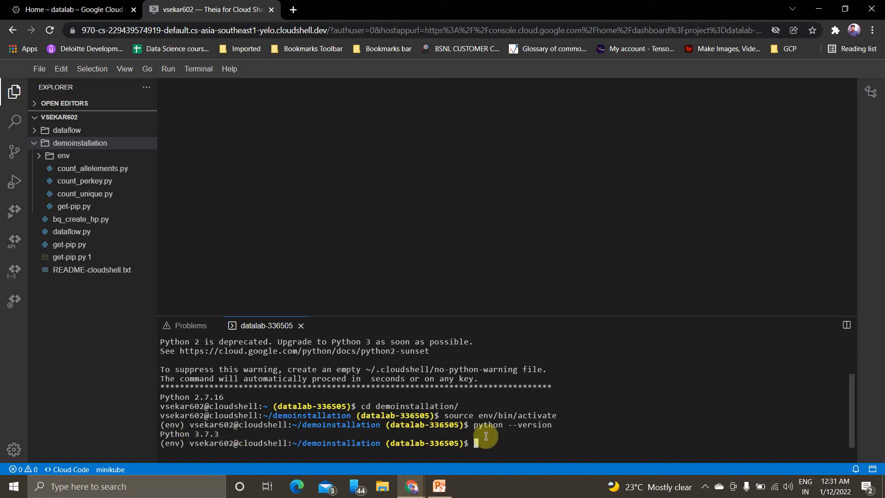
mouse_move(507, 288)
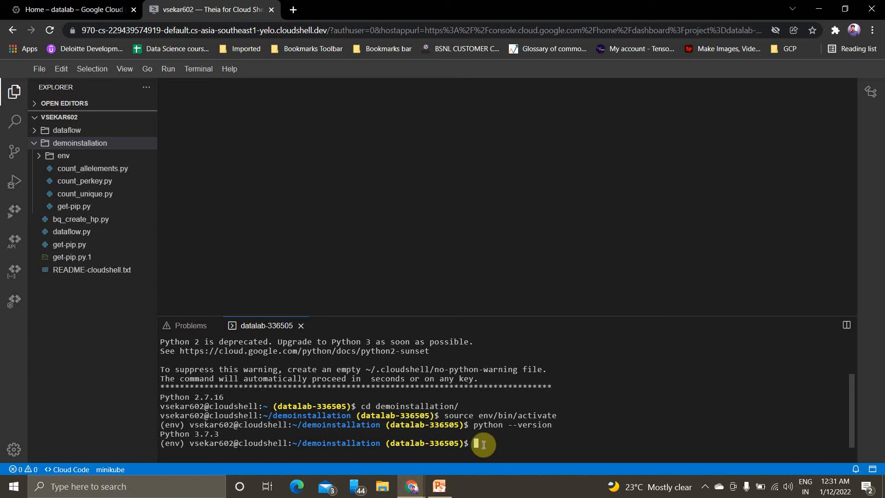
click(71, 10)
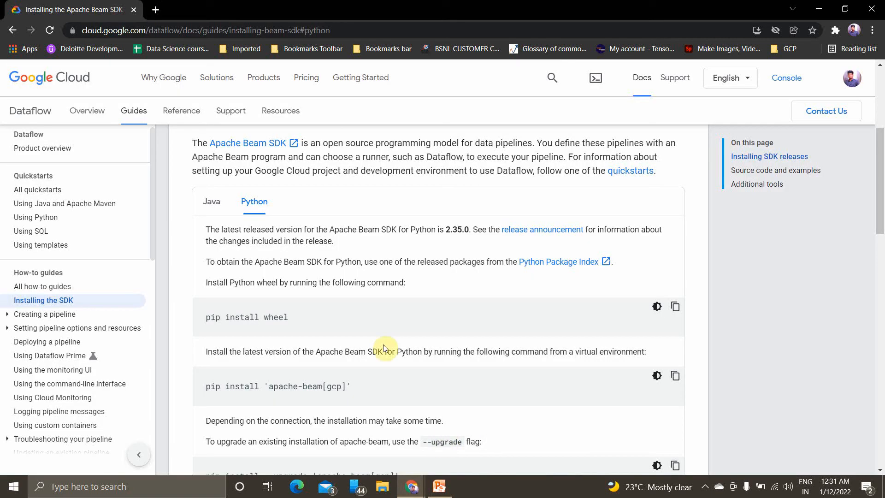
mouse_move(93, 66)
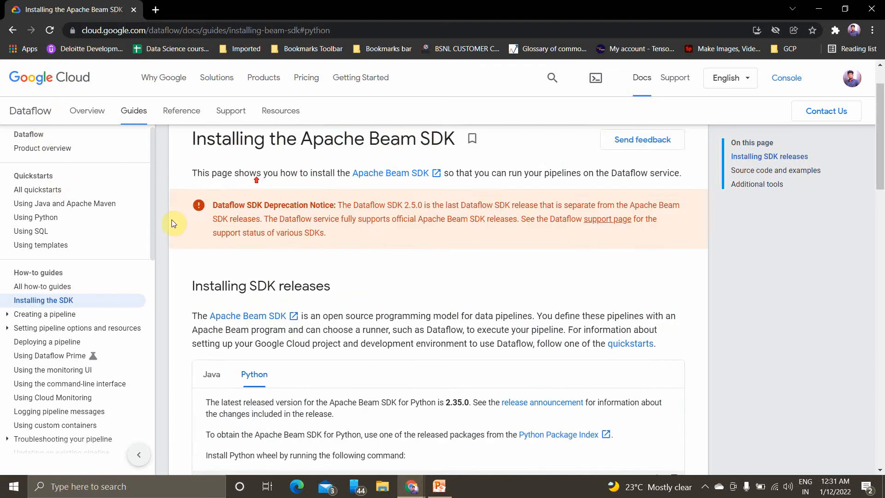
scroll(down, 3)
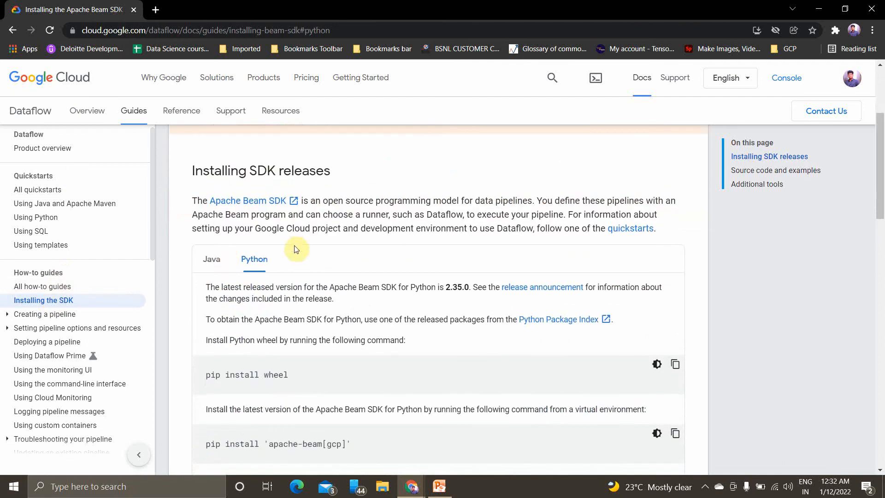
mouse_move(347, 142)
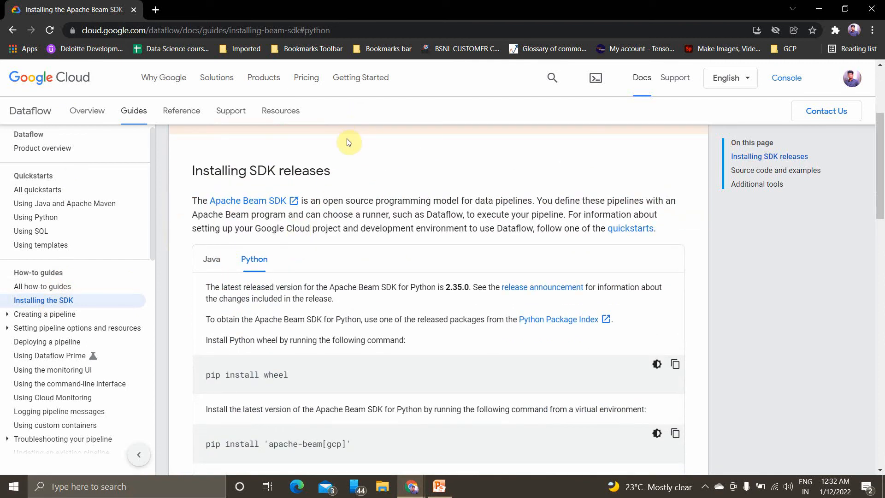
mouse_move(354, 184)
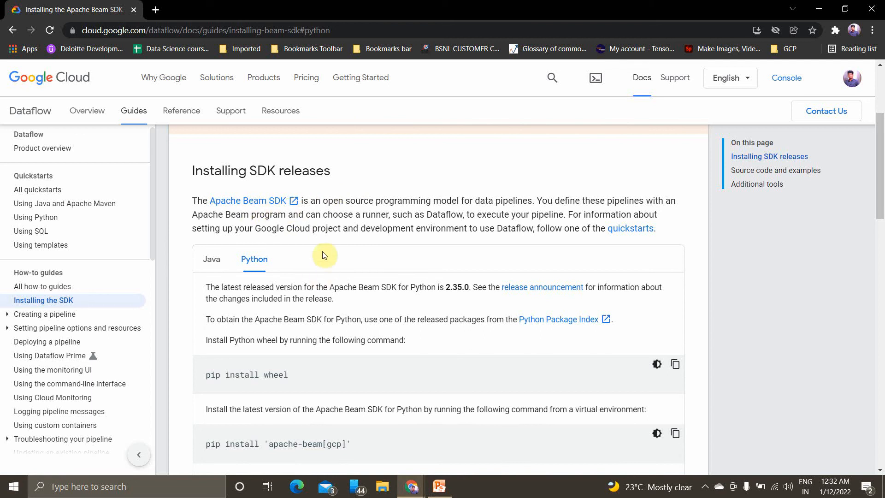
mouse_move(292, 205)
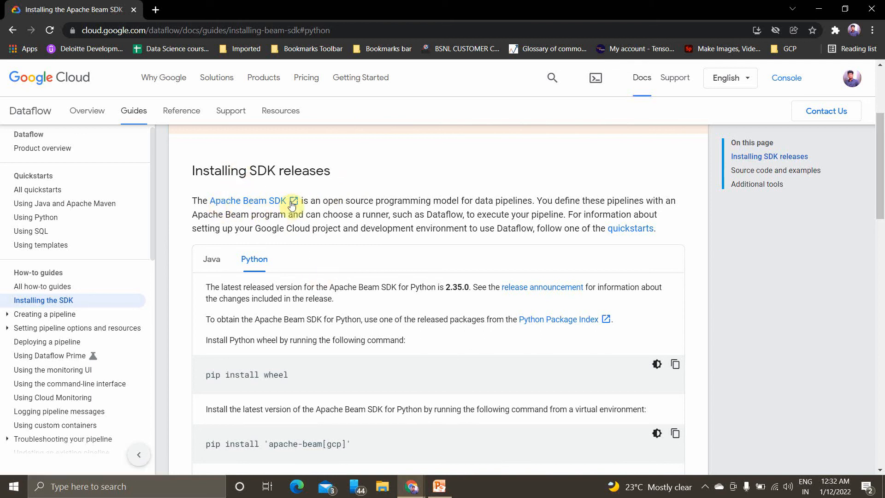
mouse_move(337, 211)
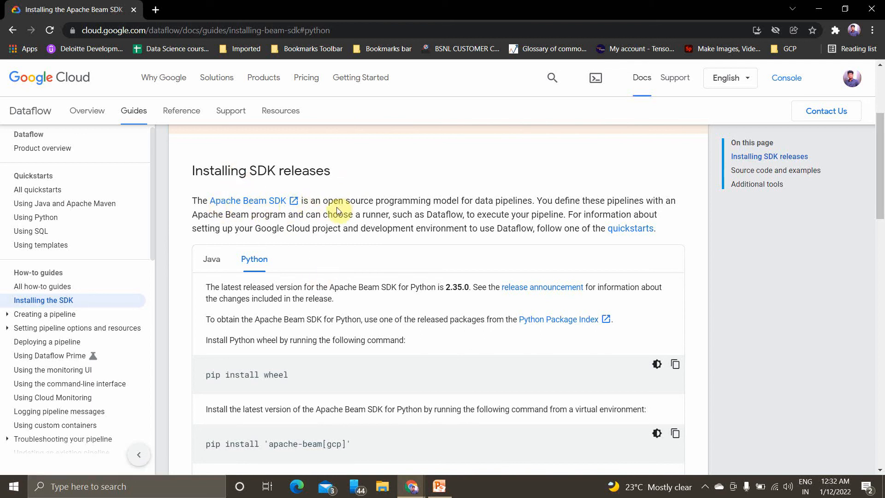
mouse_move(466, 210)
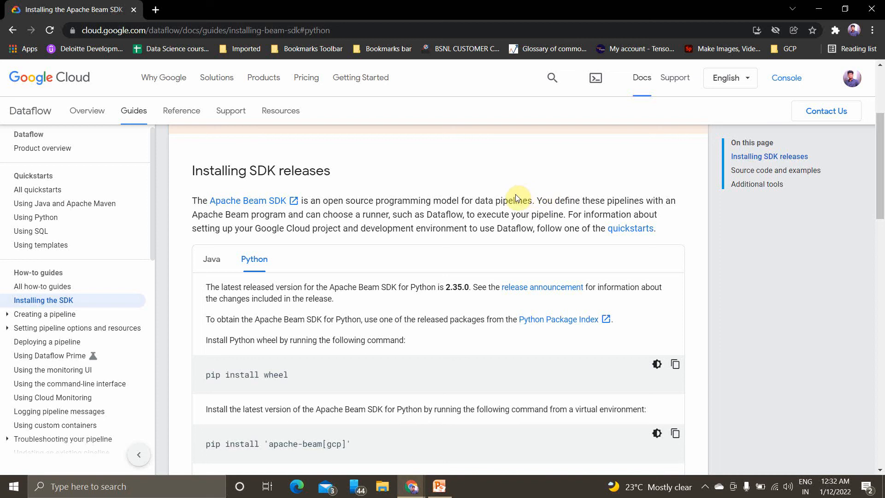
mouse_move(376, 214)
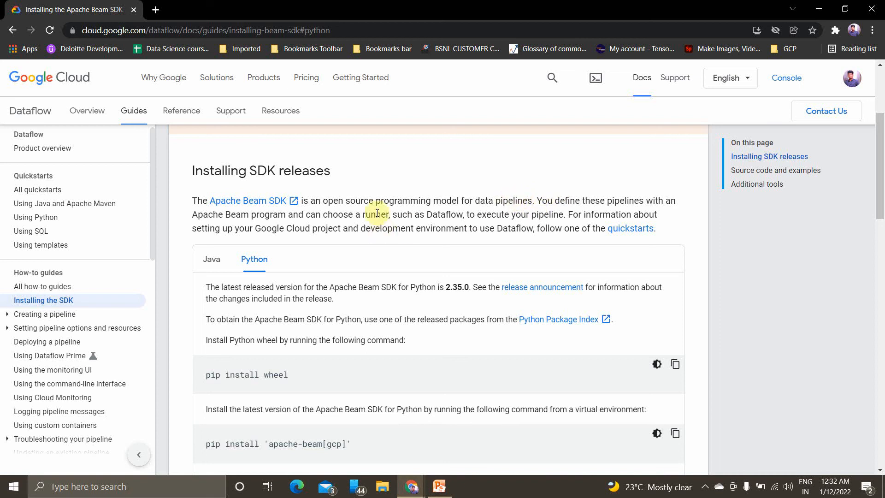
mouse_move(340, 170)
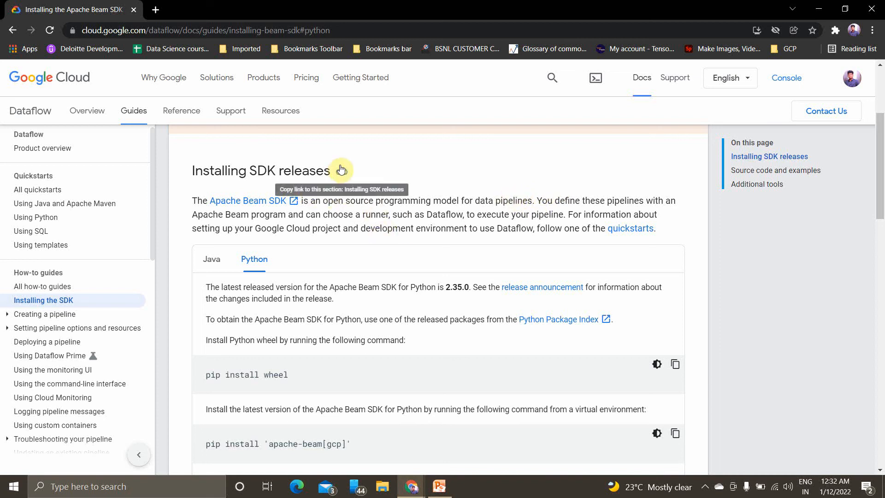
mouse_move(239, 379)
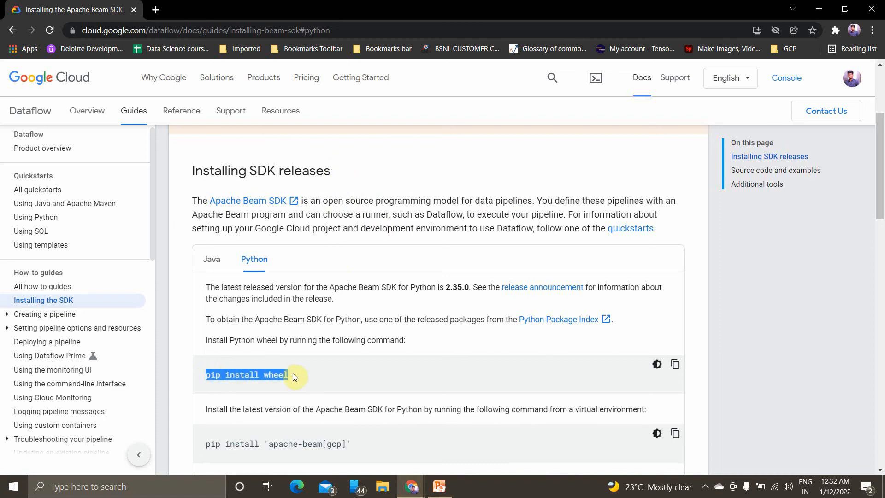
mouse_move(254, 259)
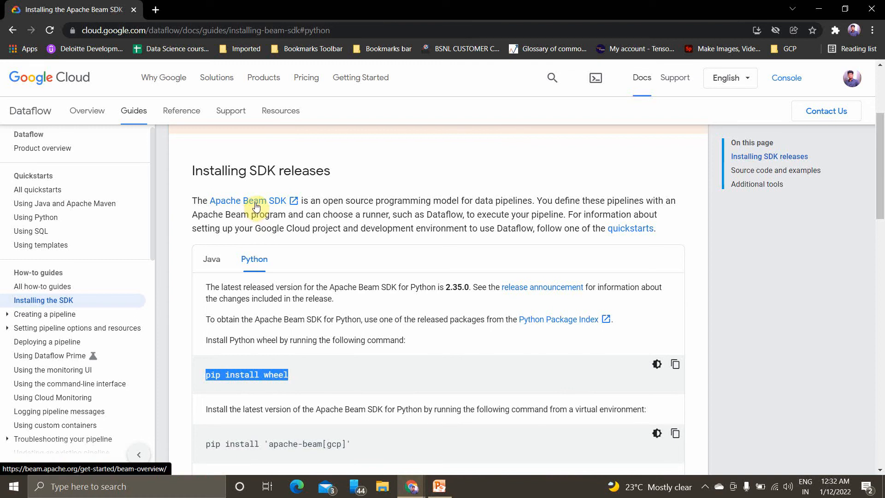
mouse_move(307, 381)
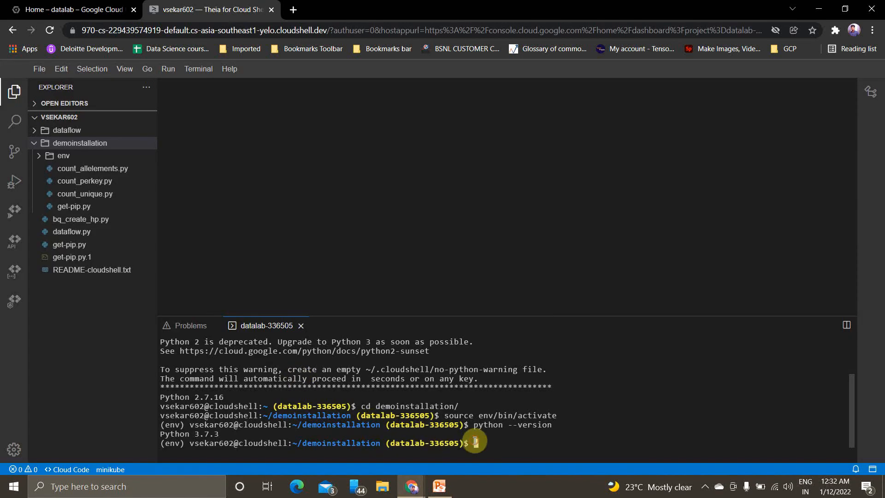
Install wheel with pip and pip3 after checking the Dataflow installation guide
text(pip install wheel)
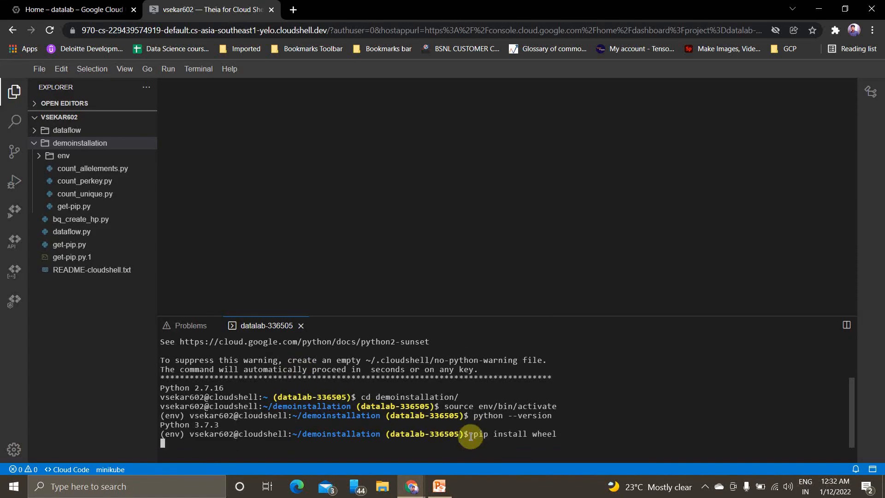
click(68, 10)
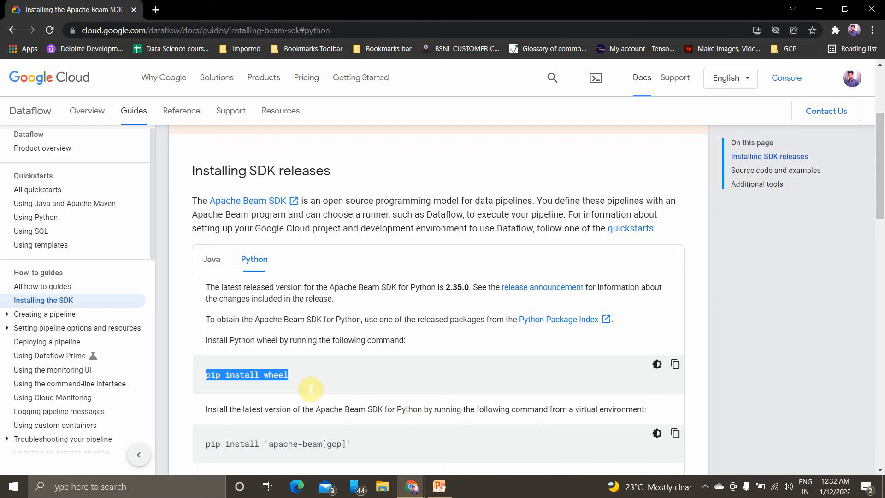
scroll(down, 3)
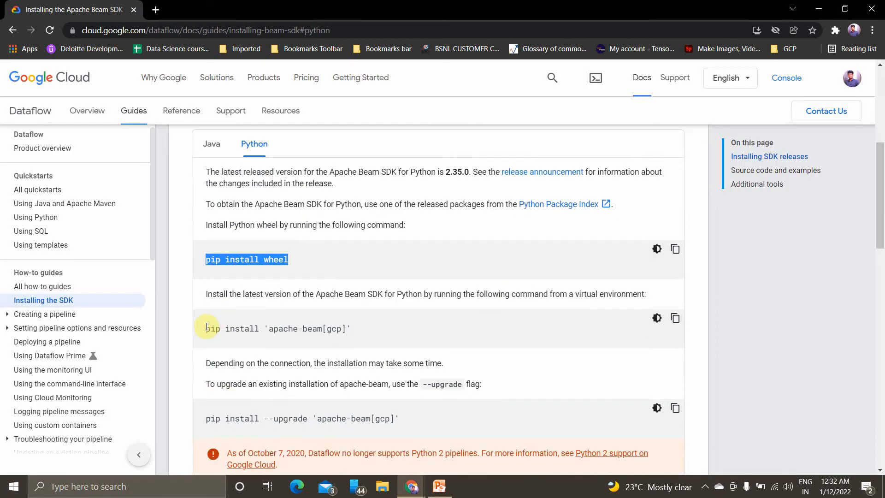
click(209, 9)
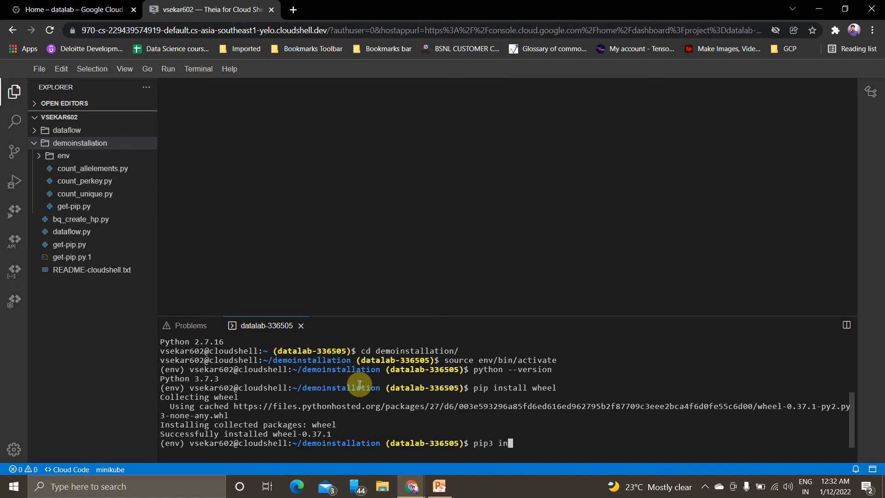
text(stall wheel)
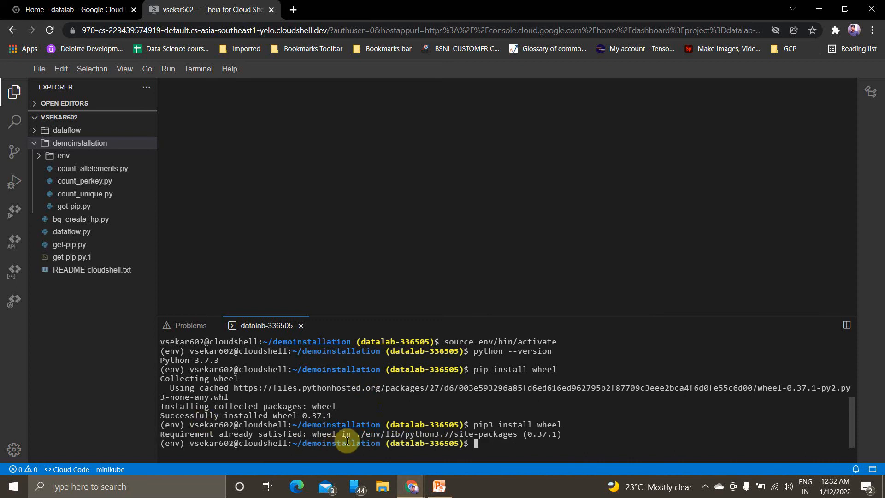
click(68, 9)
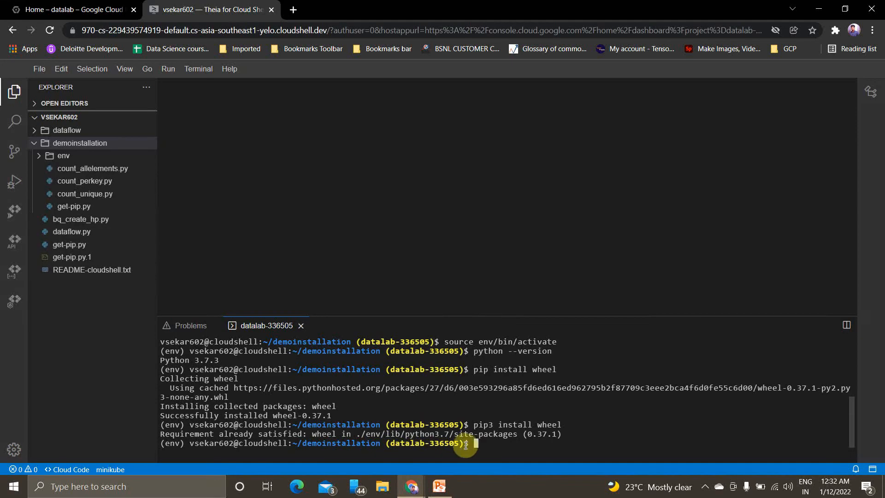
Run 'pip3 install apache-beam', which fails with an orjson setup.py FileNotFoundError
text(pip3)
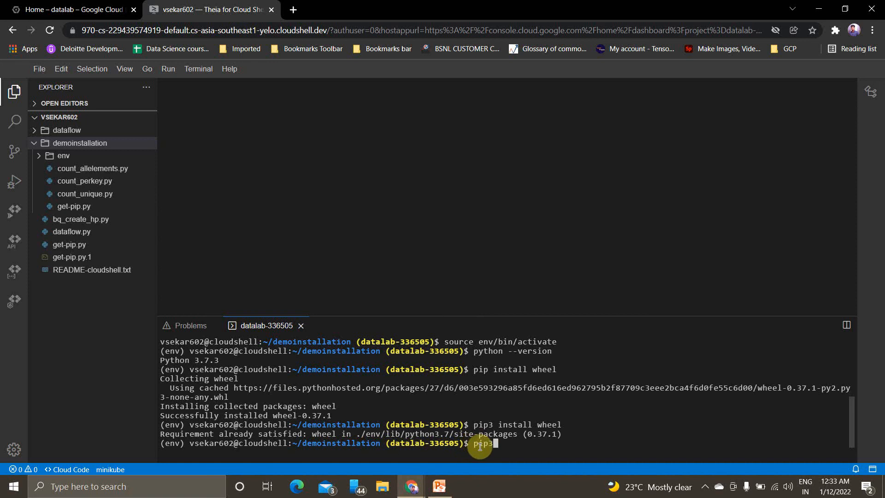
text(install a)
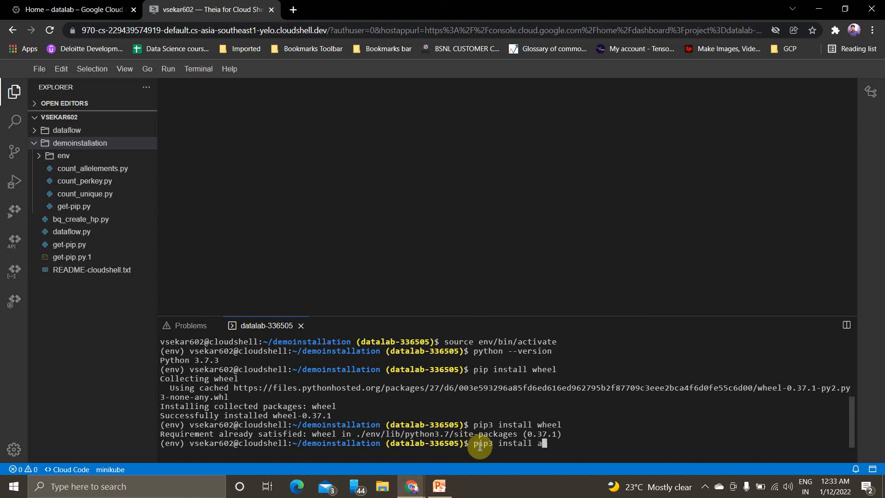
text(pache-be)
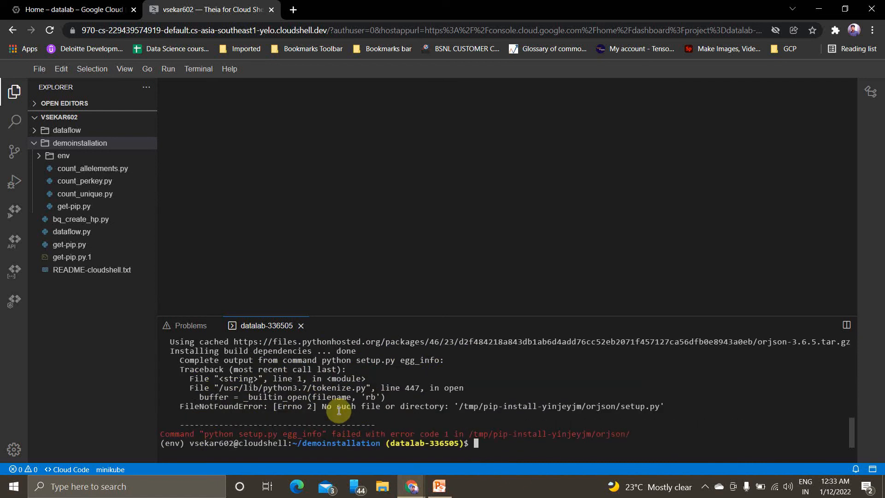
mouse_move(223, 417)
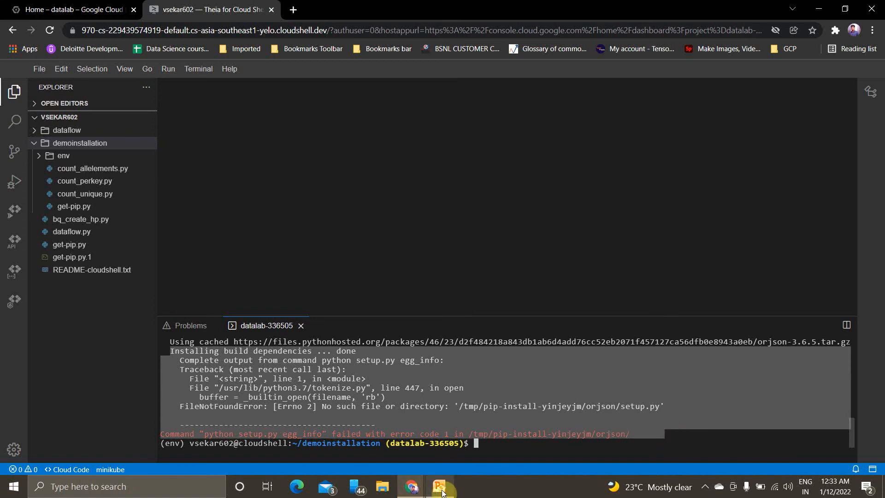
Open slide 4 on the error and copy the 'pip3 install -U pip' command
click(439, 485)
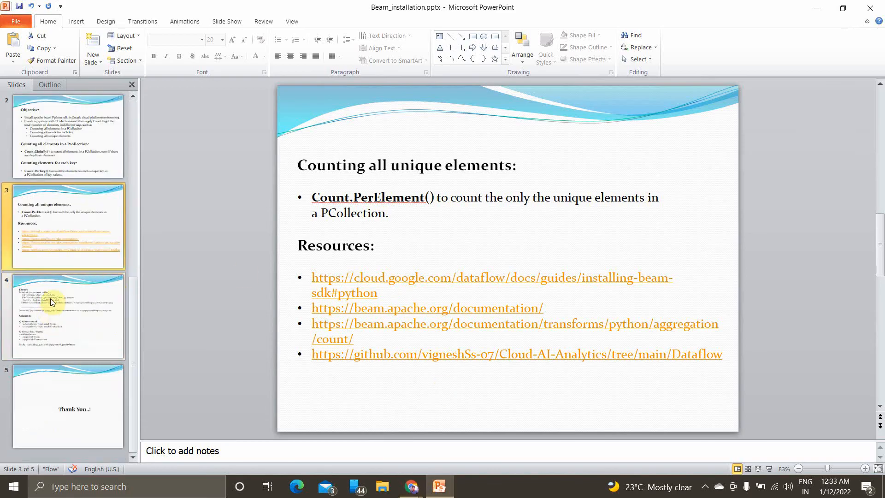
click(64, 316)
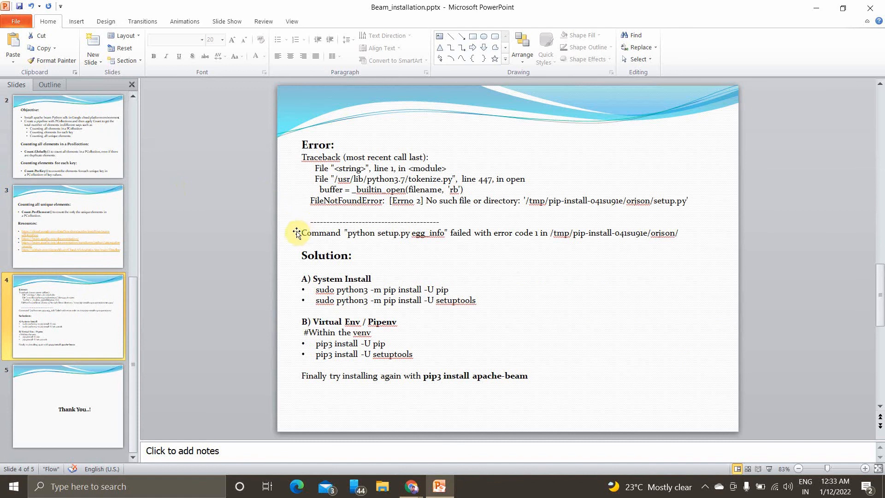
mouse_move(287, 158)
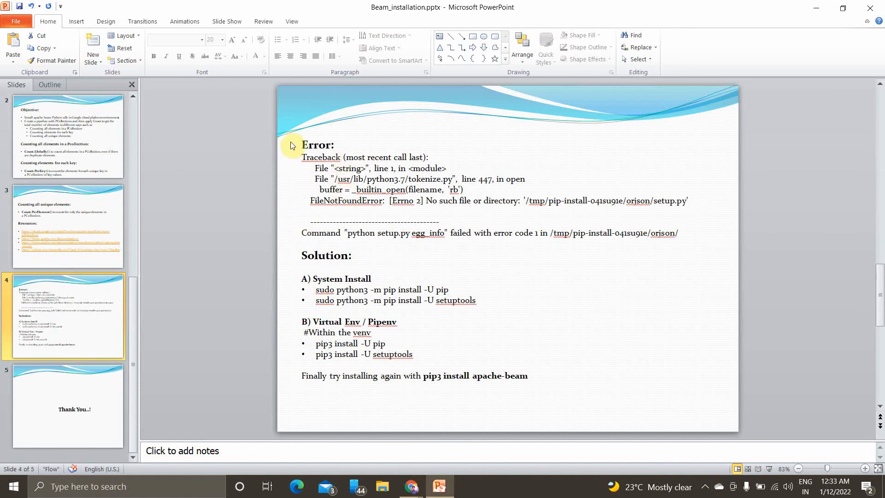
mouse_move(301, 148)
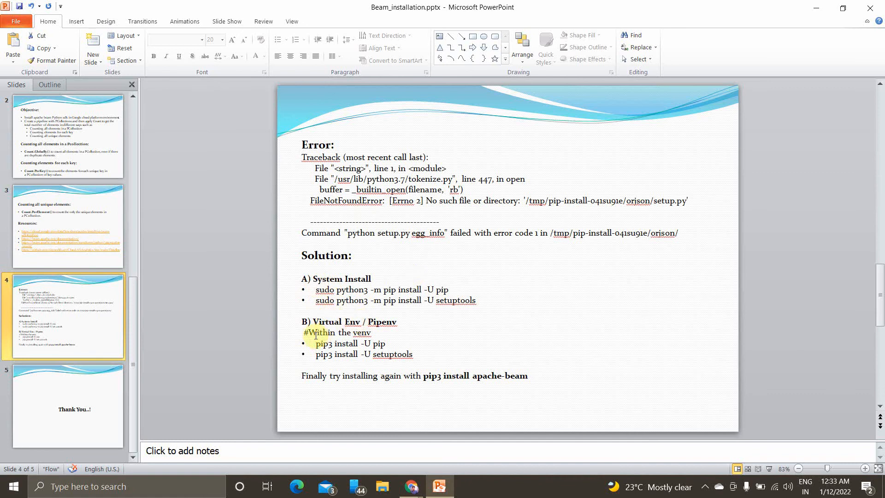
triple_click(347, 343)
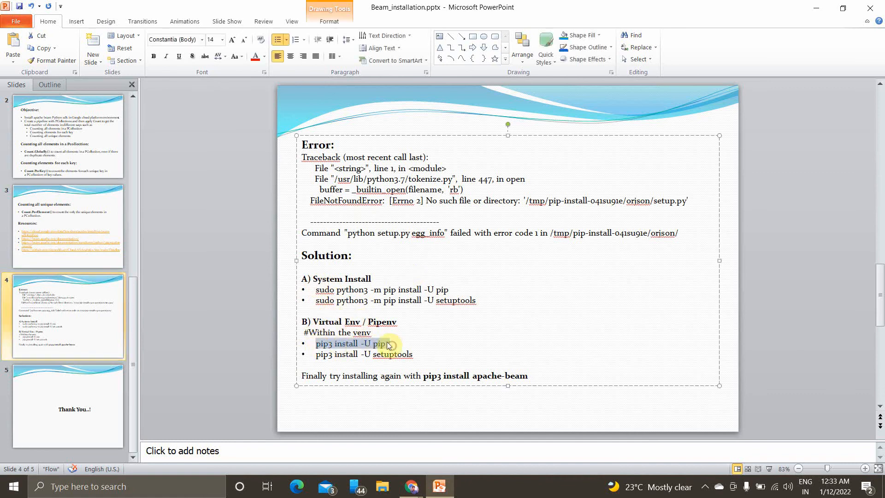
click(412, 486)
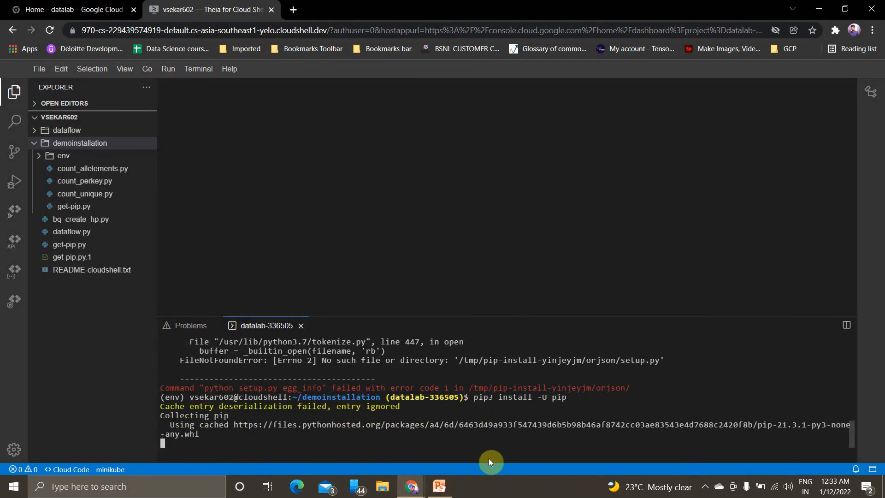
Upgrade setuptools, then install Apache Beam 2.35.0 with 'pip3 install apache-beam'
click(440, 486)
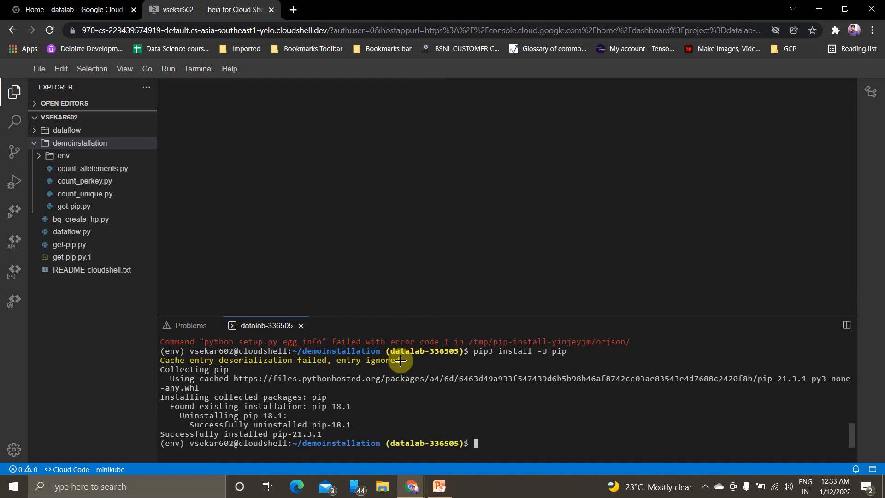
text(pip3 install -U setuptools)
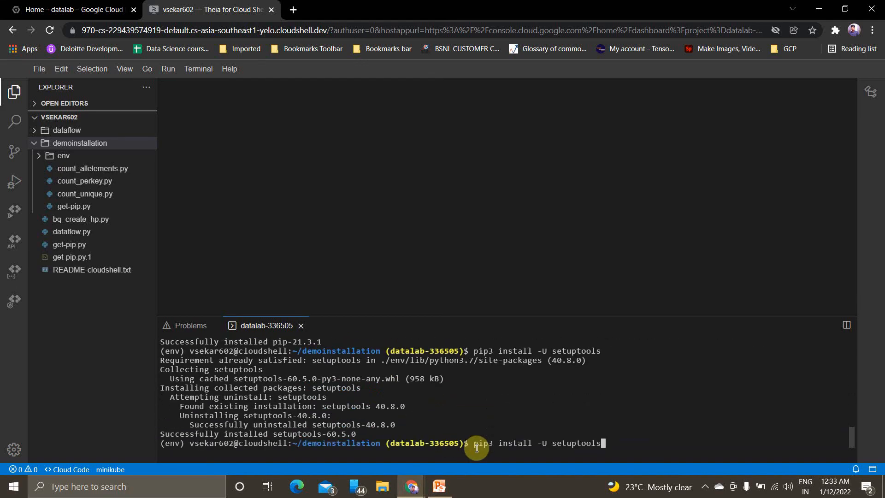
text(apache-beam)
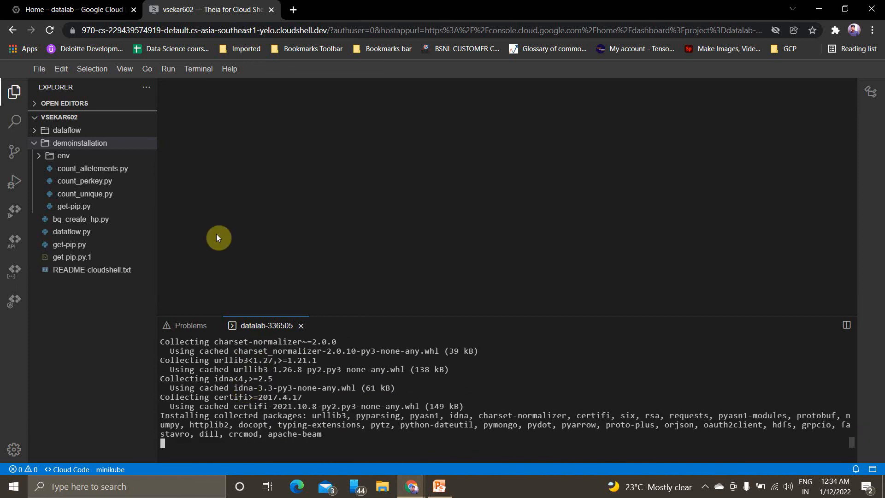
mouse_move(375, 439)
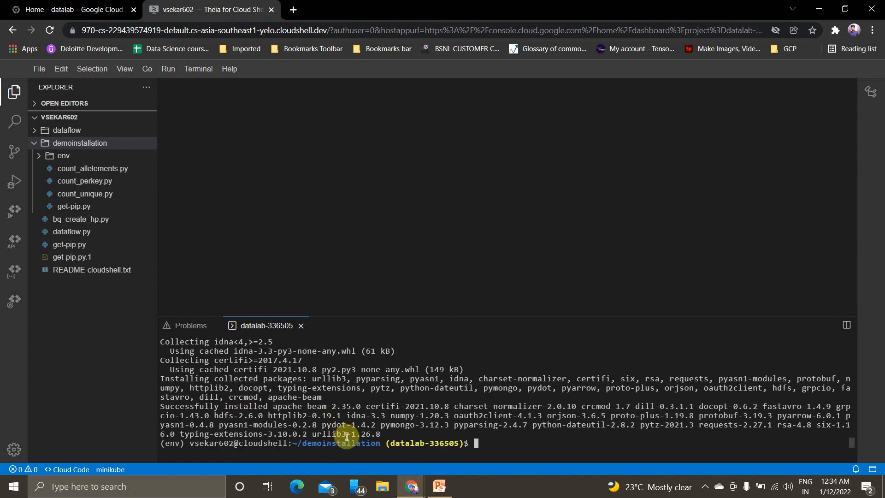
mouse_move(409, 425)
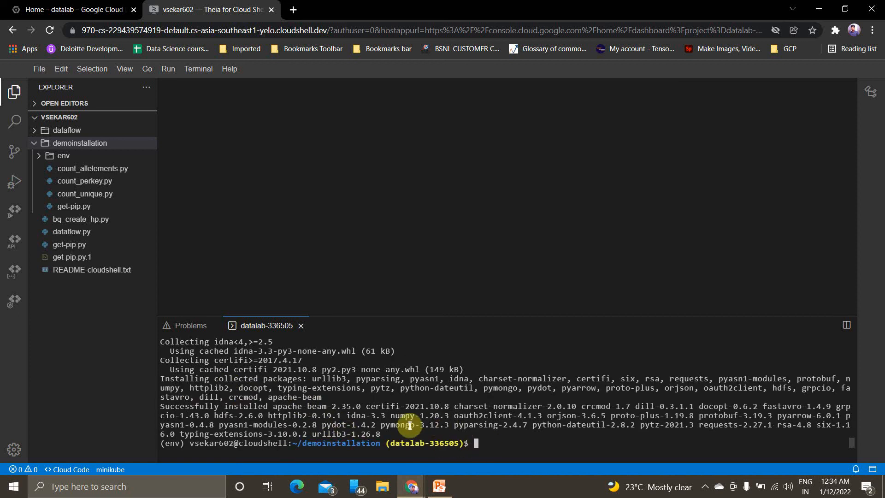
mouse_move(515, 454)
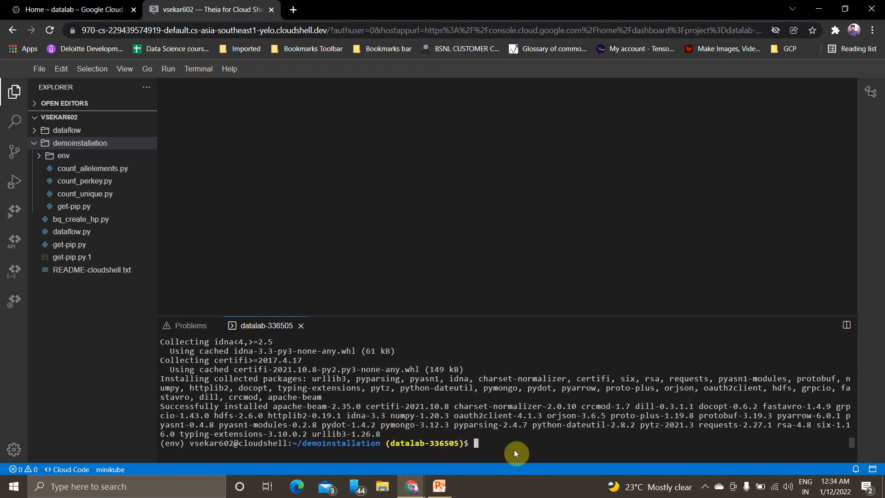
click(440, 490)
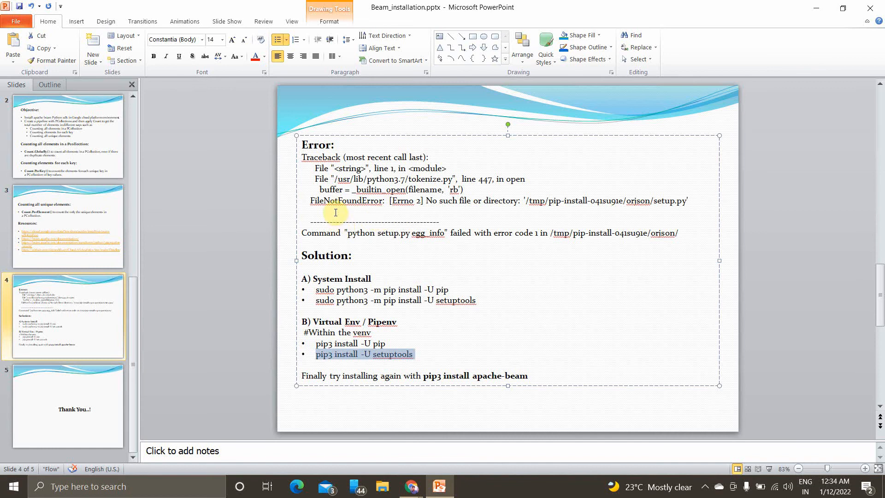
key(alt+tab)
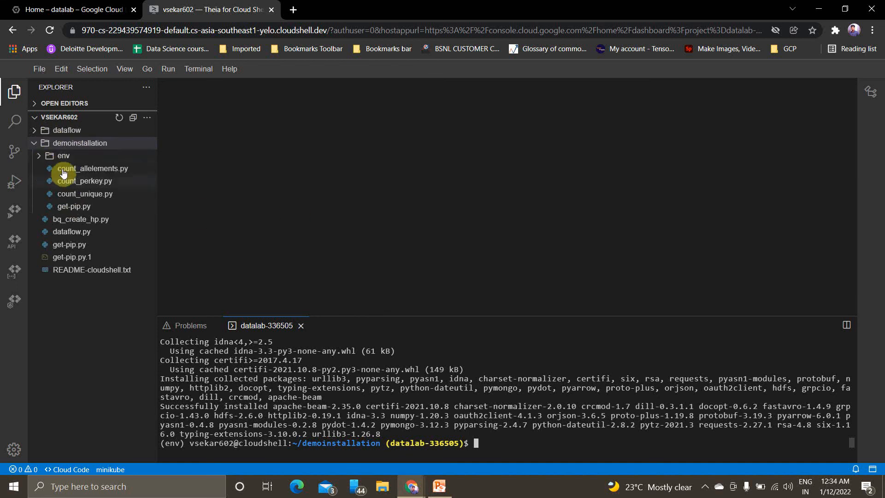
Open count_allelements.py and clear the terminal
click(93, 168)
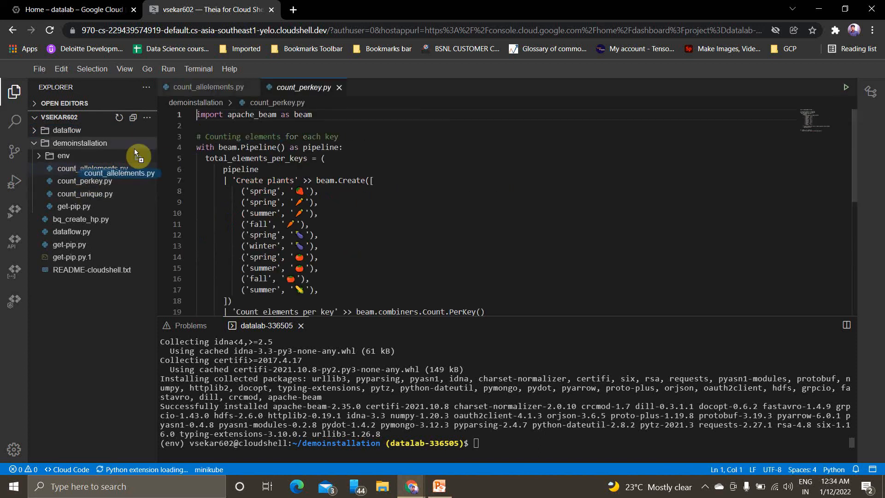
click(86, 193)
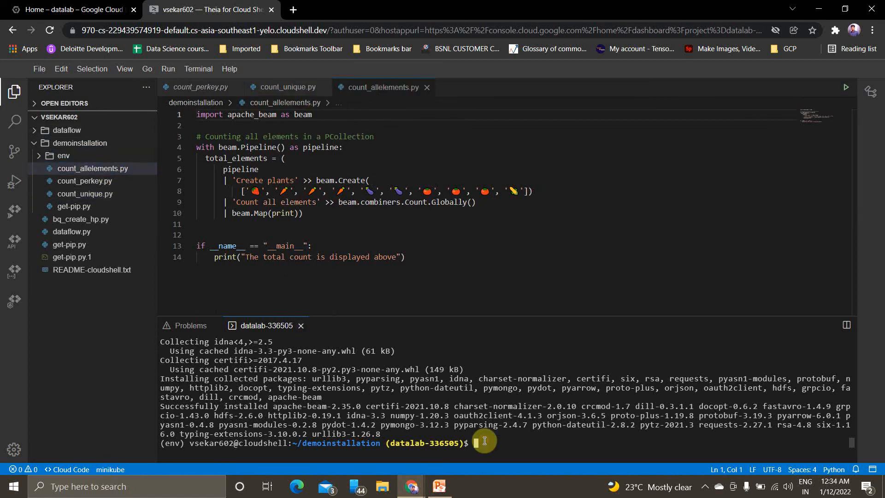
text(clear)
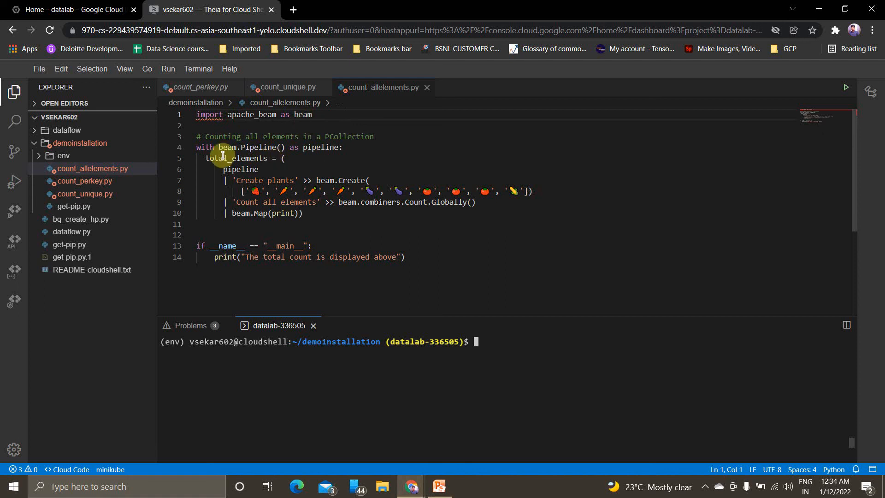
Label the print step "The total number of elements" and start typing python3
double_click(237, 158)
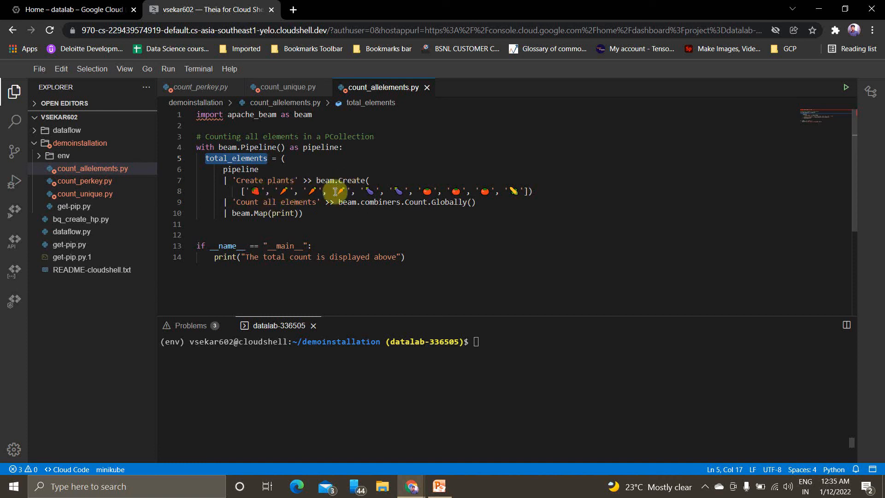
mouse_move(481, 193)
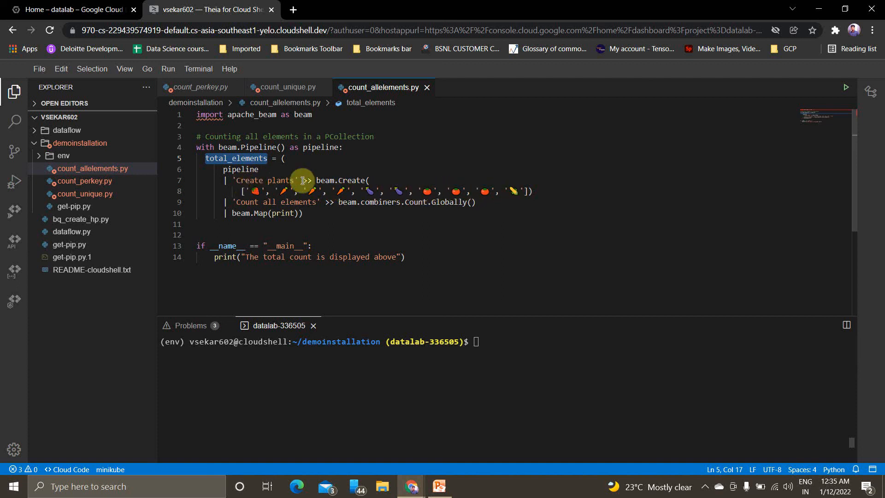
mouse_move(333, 192)
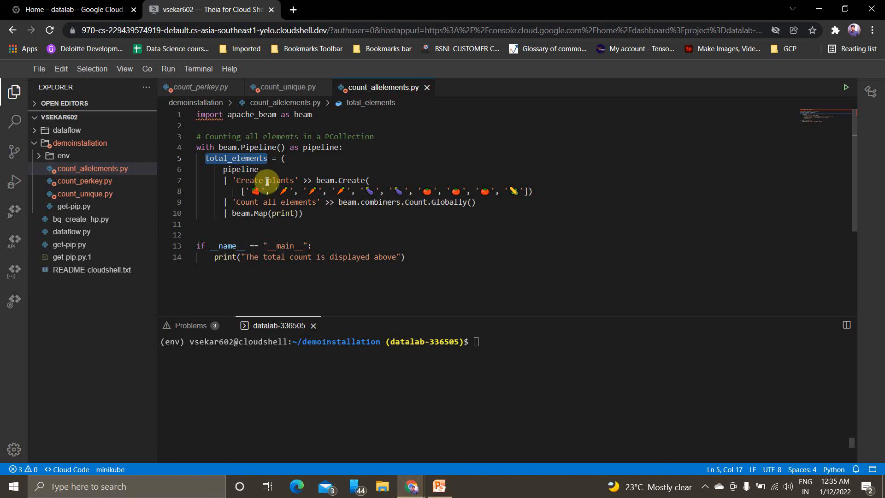
mouse_move(398, 206)
text( "" >>)
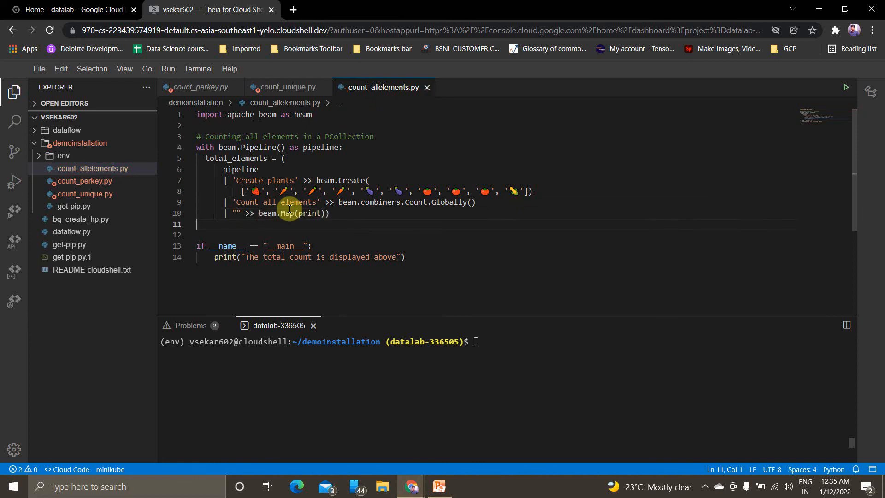
text(The total number of)
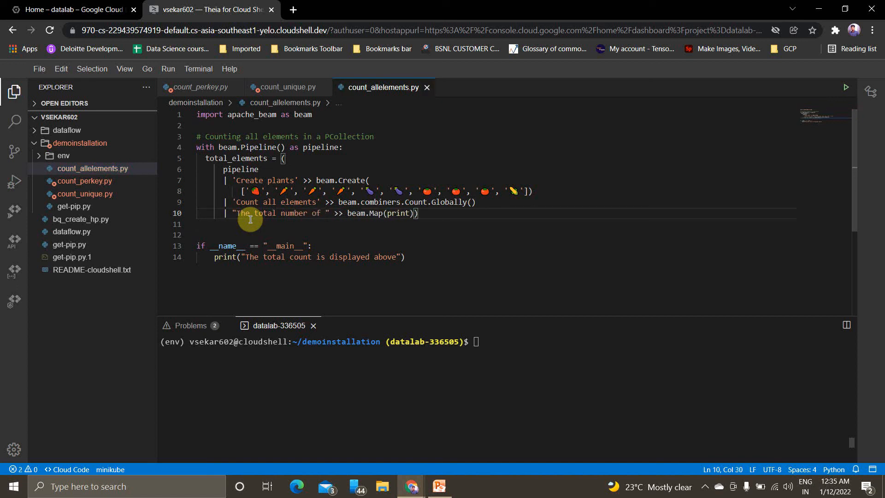
text(elements)
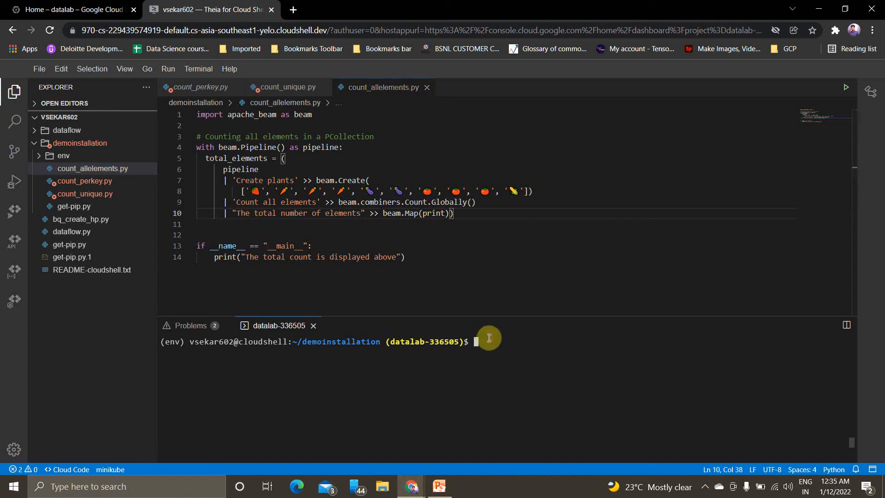
text(python3)
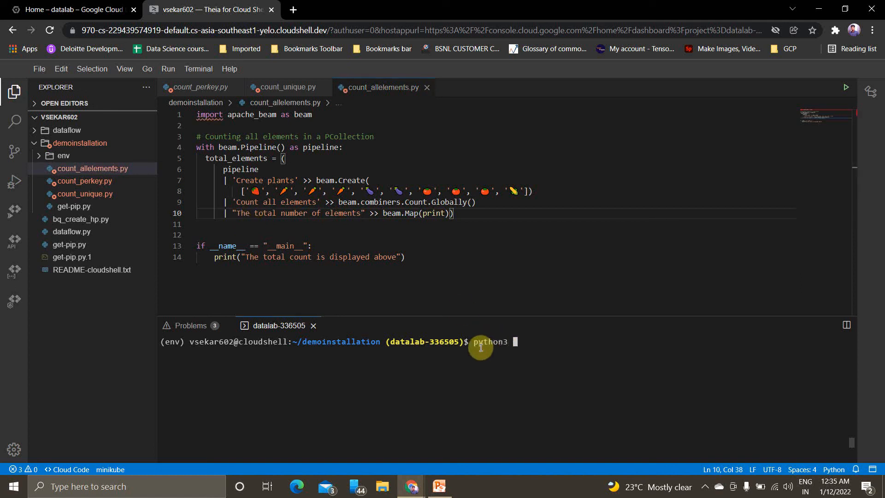
Run count_allelements.py to print a total count of 10, then bring up count_perkey.py
text(count_allelements.py)
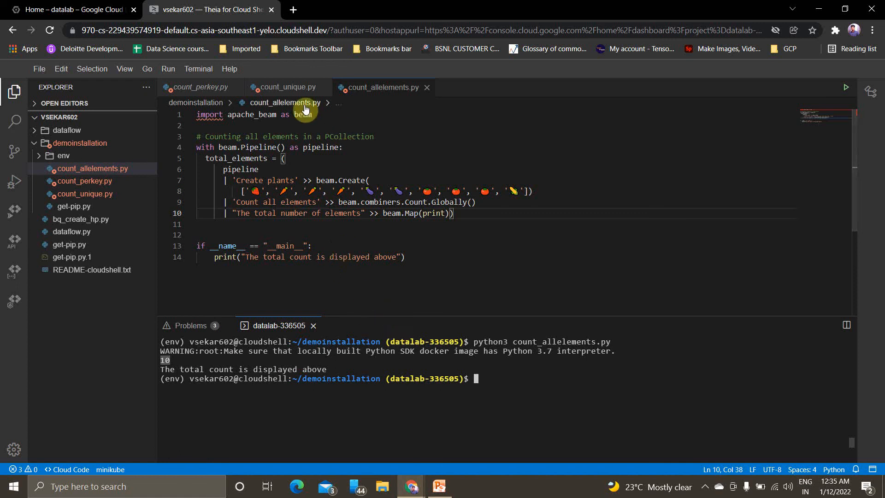
click(199, 87)
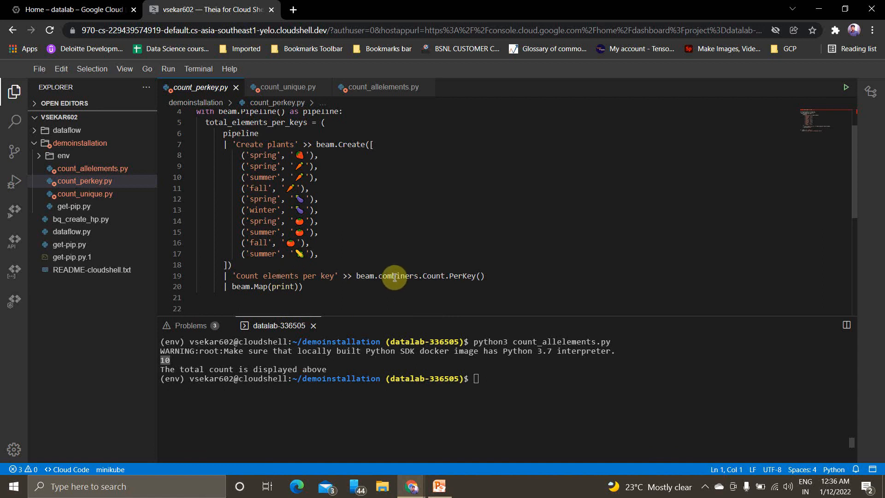
Highlight the Count.PerKey combiner and run python3 count_perkey.py
drag(393, 275, 483, 276)
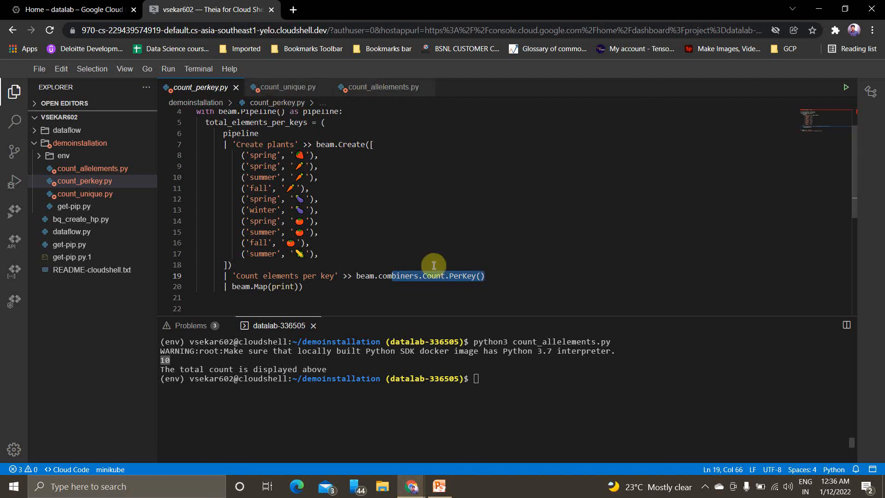
mouse_move(495, 380)
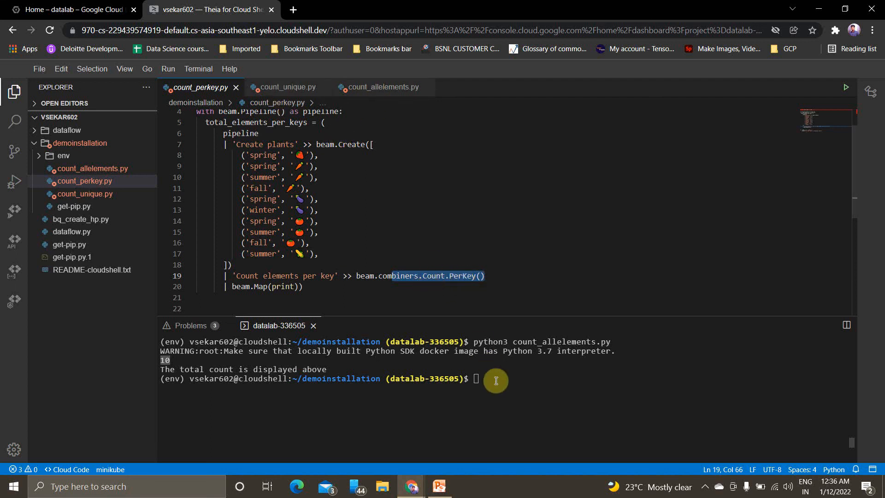
text(p)
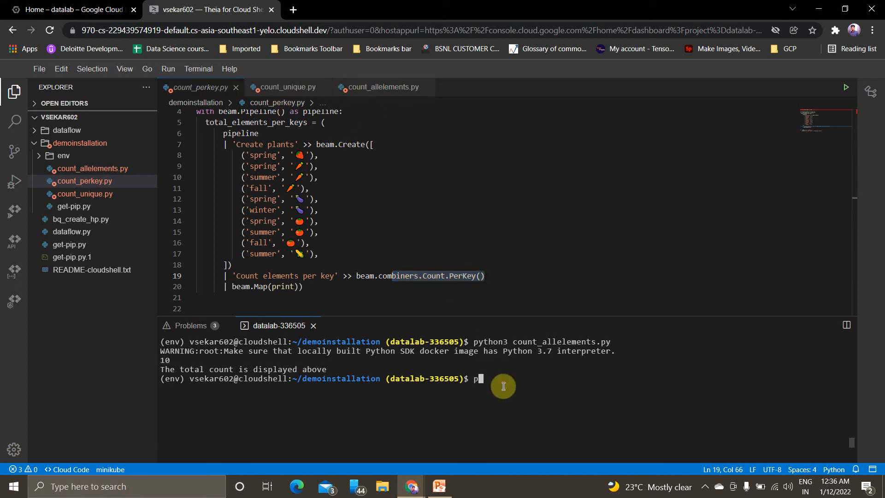
text(ython3)
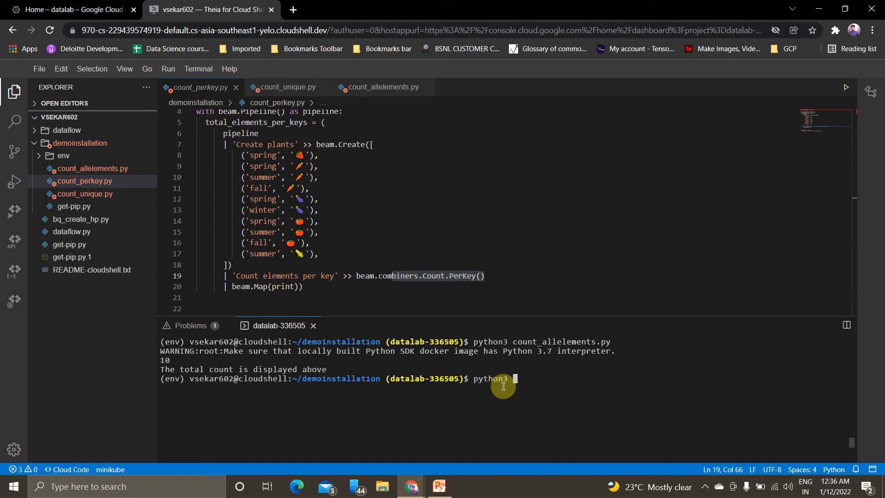
text(count_perkey.py)
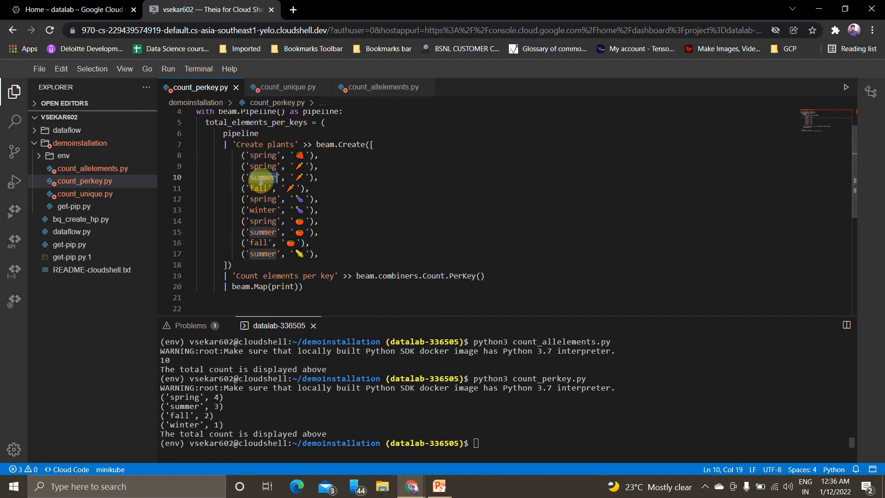
Check per-season counts (spring 4, summer 3, fall 2, winter 1) against the data keys
click(259, 188)
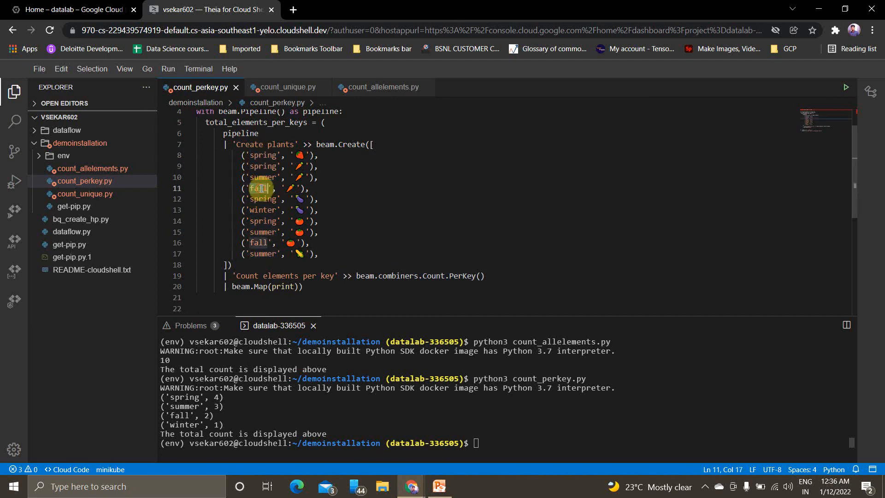
double_click(262, 210)
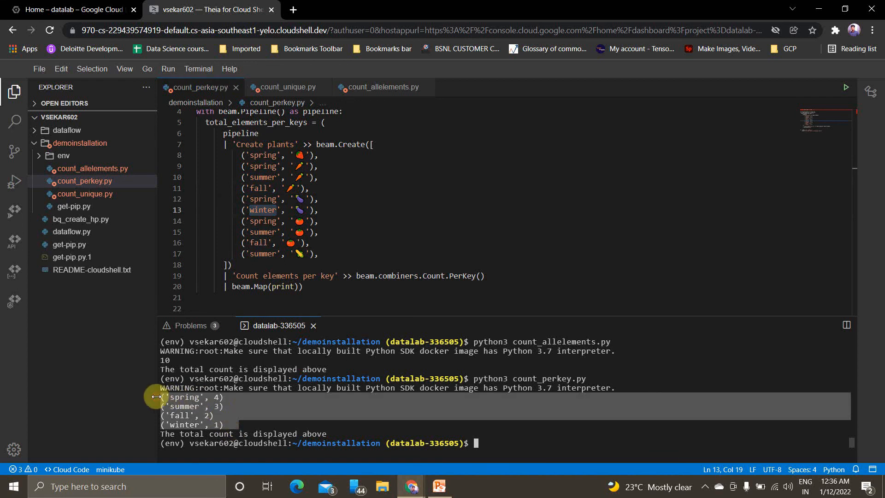
click(289, 87)
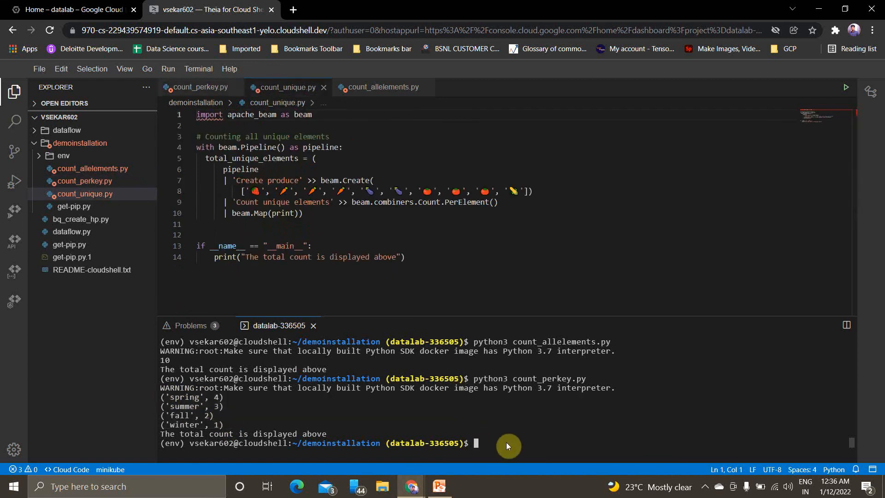
Begin entering the python3 count_unique.py command in the terminal
text(python3)
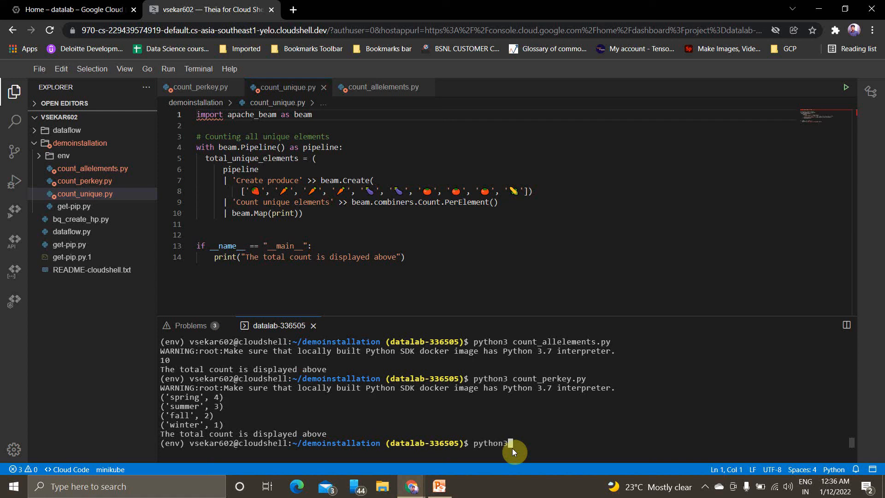
text(count)
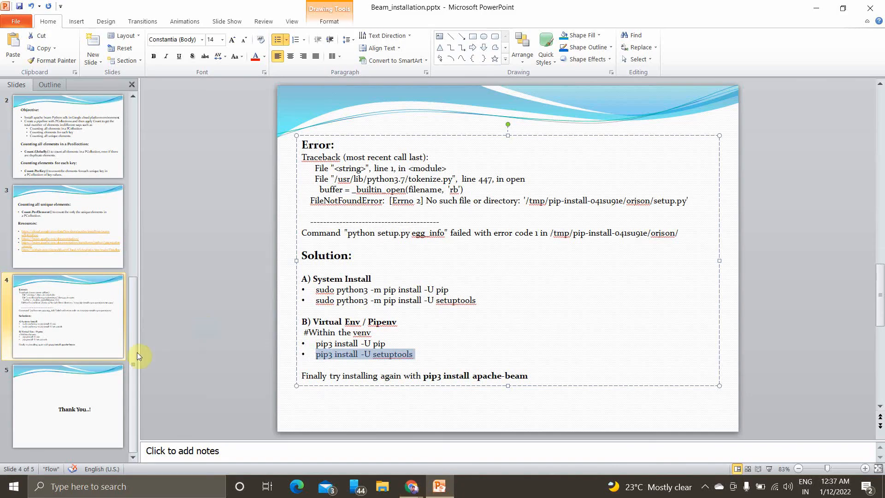
Show slide 5, the closing Thank You slide
click(65, 407)
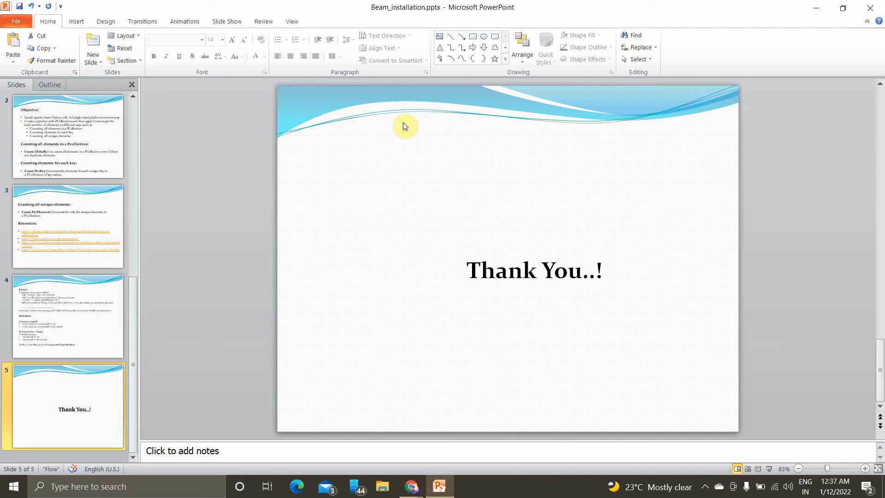
mouse_move(355, 5)
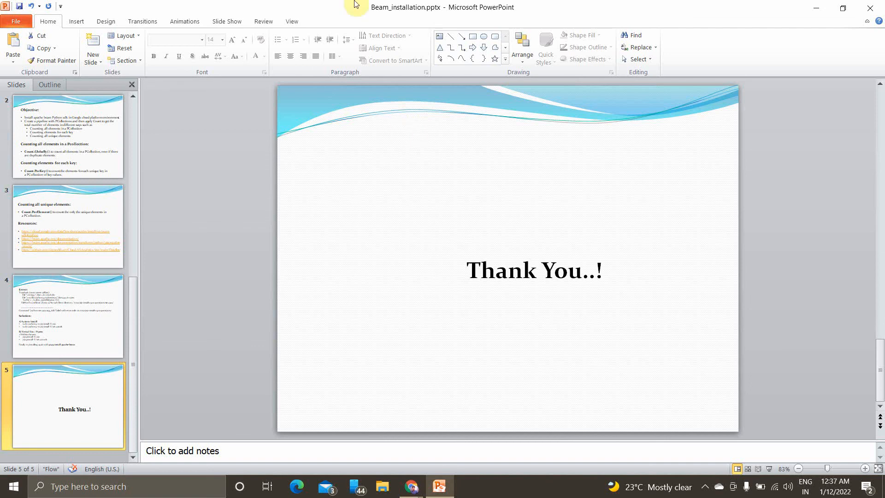